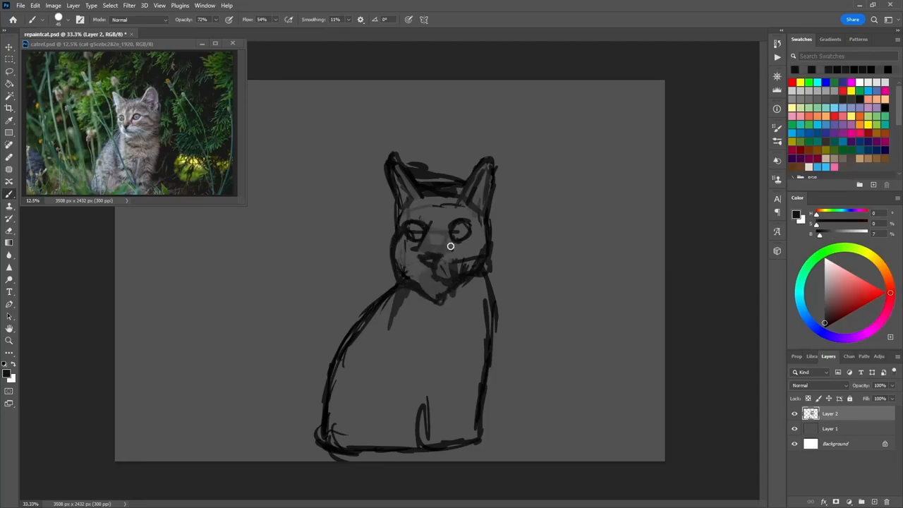
Rough in the kitten's head shape and outline with guide lines across the face.
left_click_drag(450, 245, 494, 219)
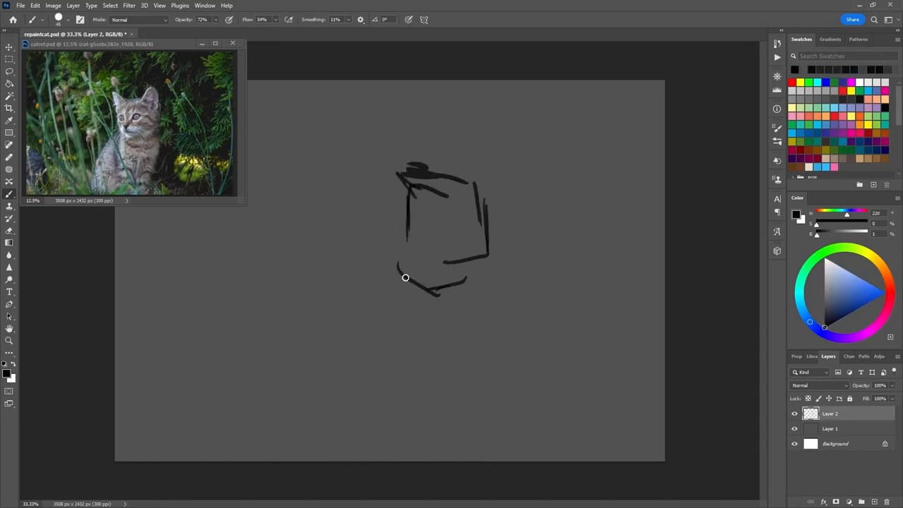
left_click_drag(396, 282, 360, 332)
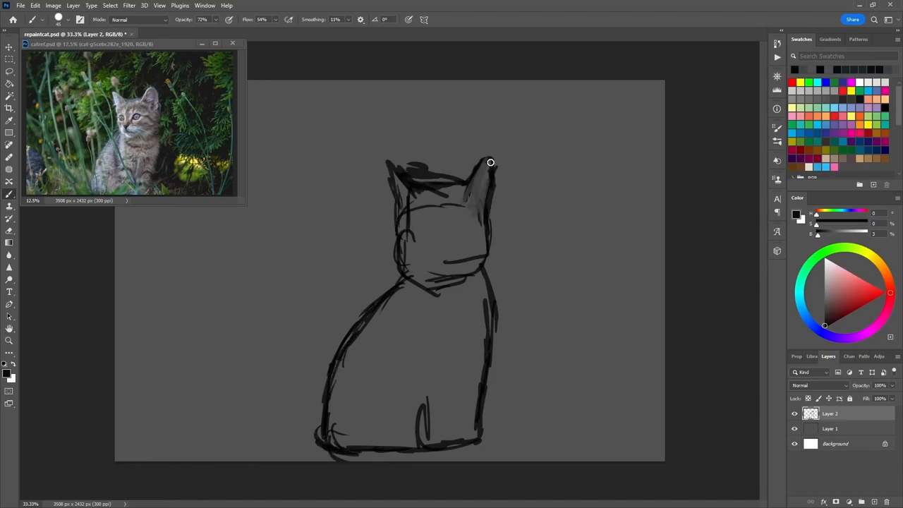
left_click_drag(491, 163, 410, 192)
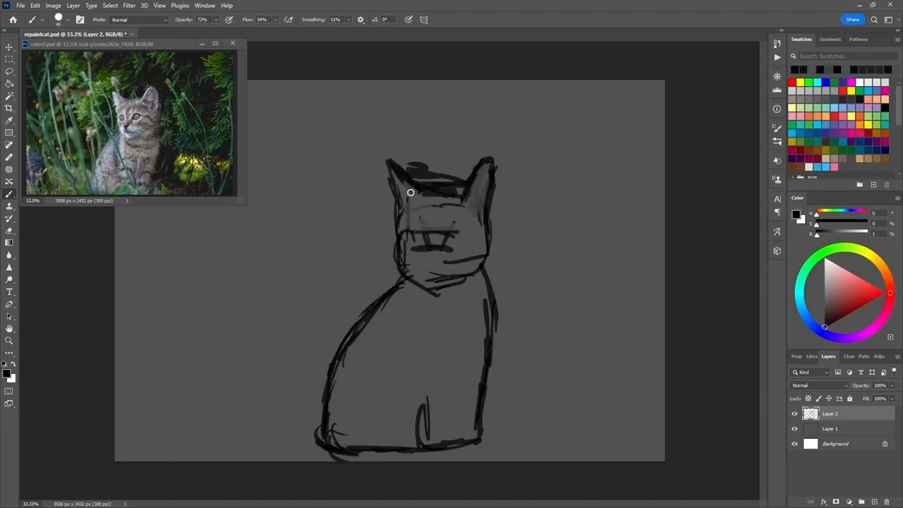
Refine the top of the head and draw the kitten's eyes and nose.
left_click_drag(410, 192, 403, 166)
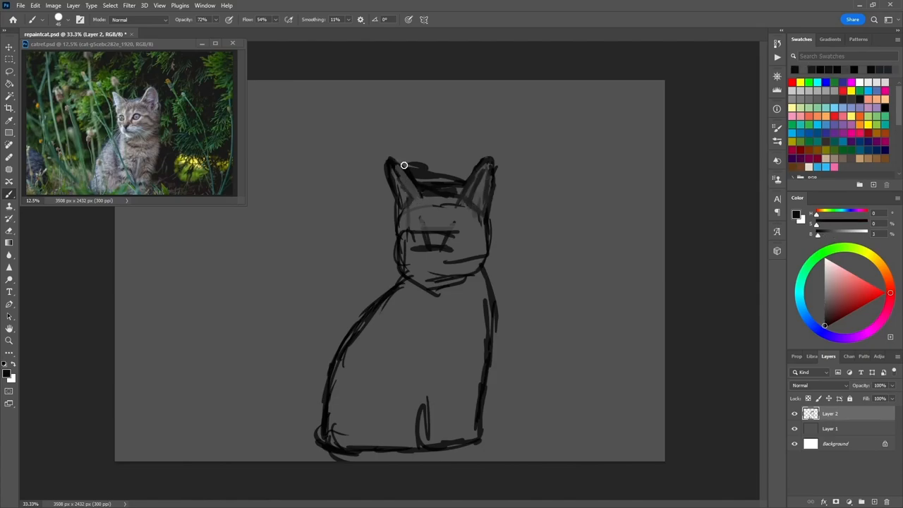
left_click_drag(404, 165, 457, 271)
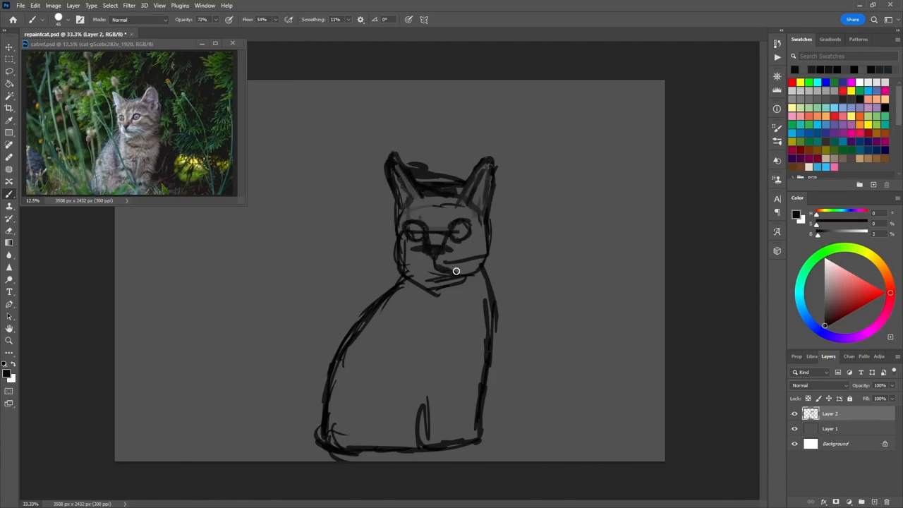
left_click(863, 502)
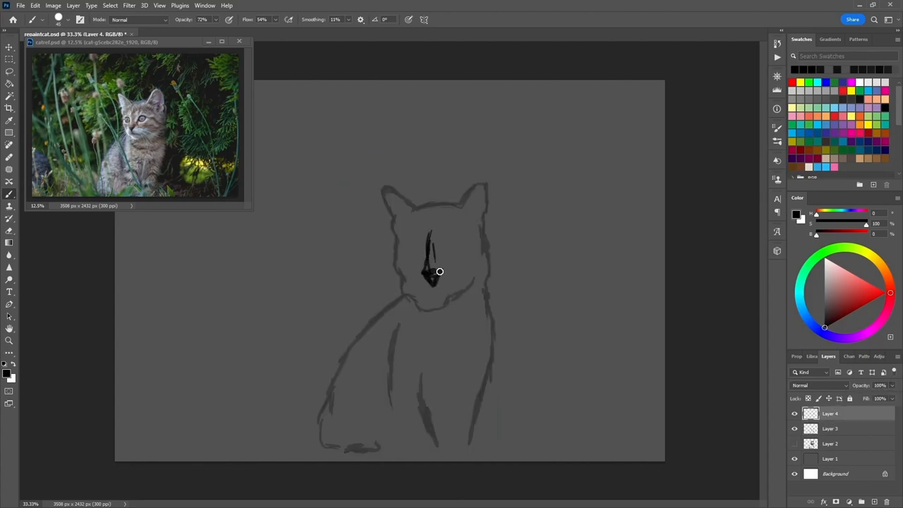
Draw the nose bridge, head and ear outline, both darkened eyes and the mouth.
left_click_drag(431, 271, 418, 203)
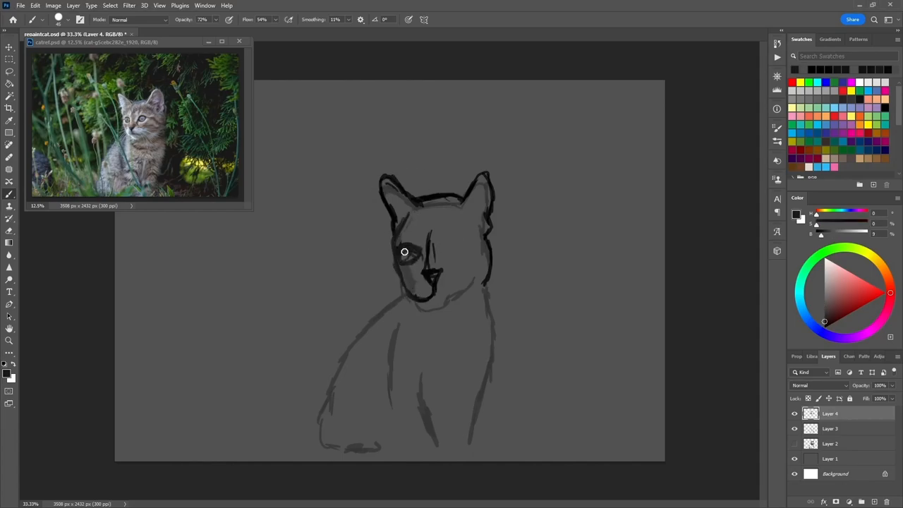
left_click_drag(403, 251, 449, 257)
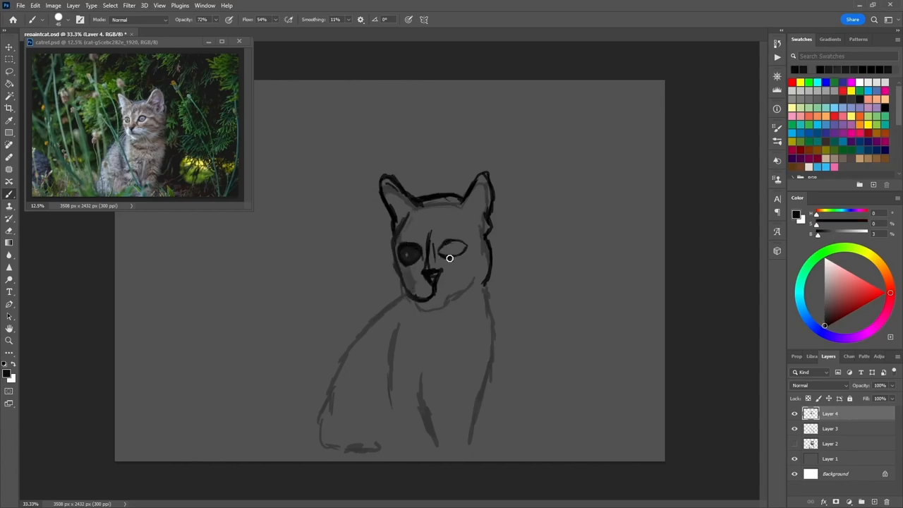
left_click_drag(449, 258, 444, 237)
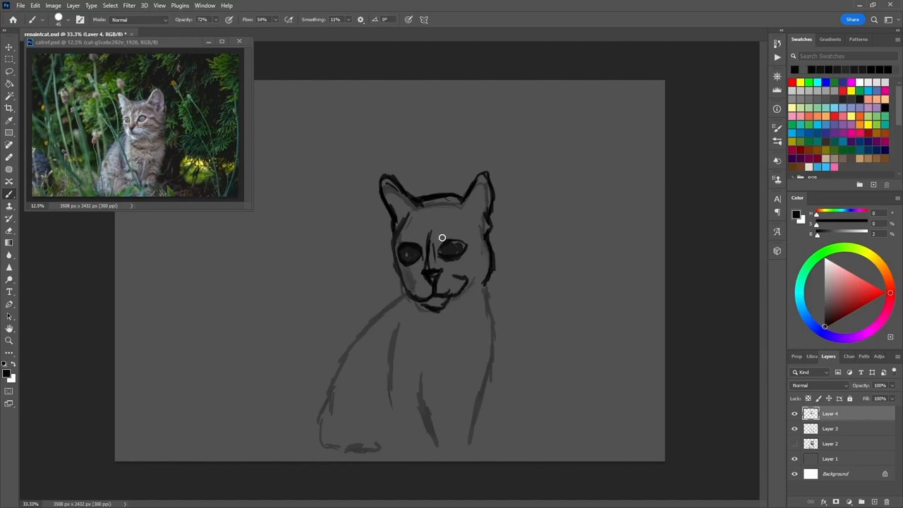
left_click_drag(444, 238, 422, 302)
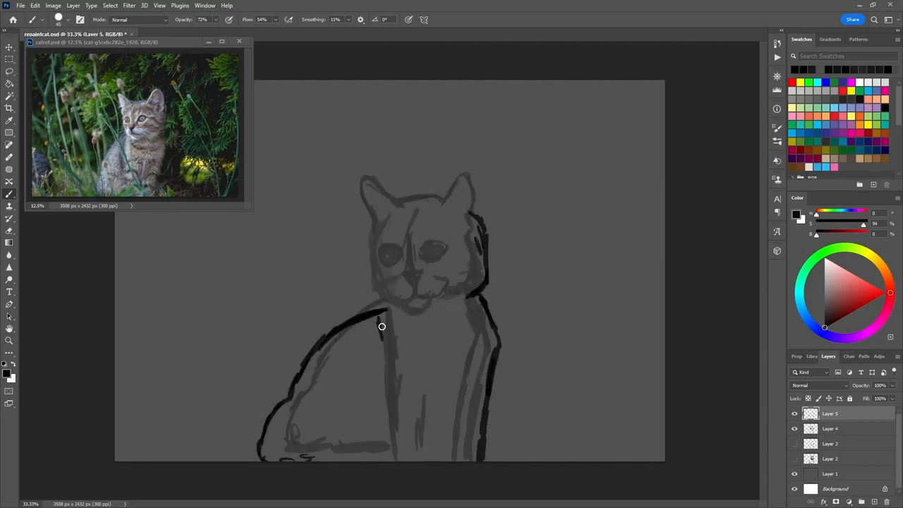
Outline the kitten's back and chest, the top of the head and shade the head's side.
left_click_drag(381, 326, 480, 220)
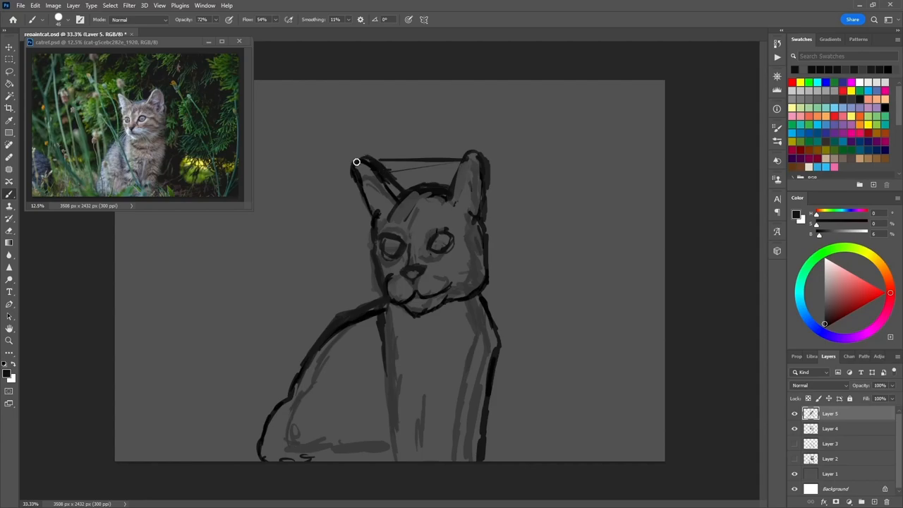
left_click_drag(355, 162, 387, 279)
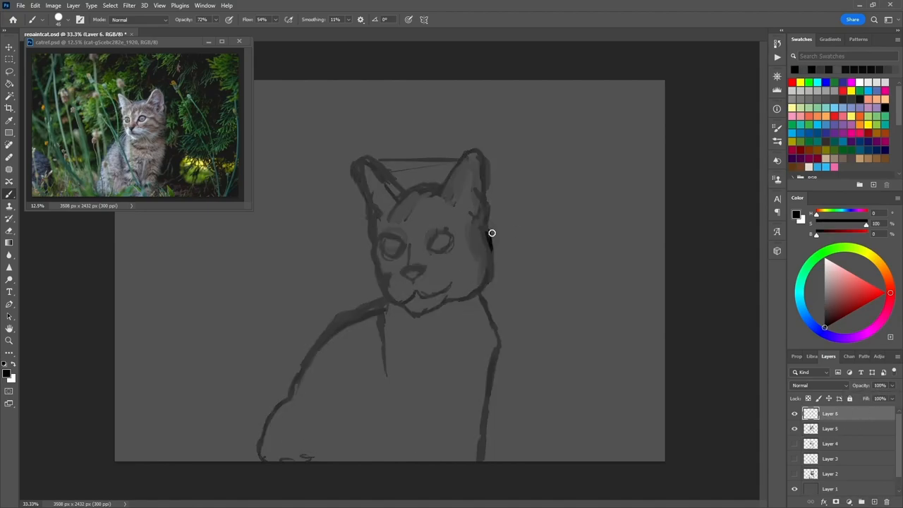
left_click_drag(491, 232, 410, 299)
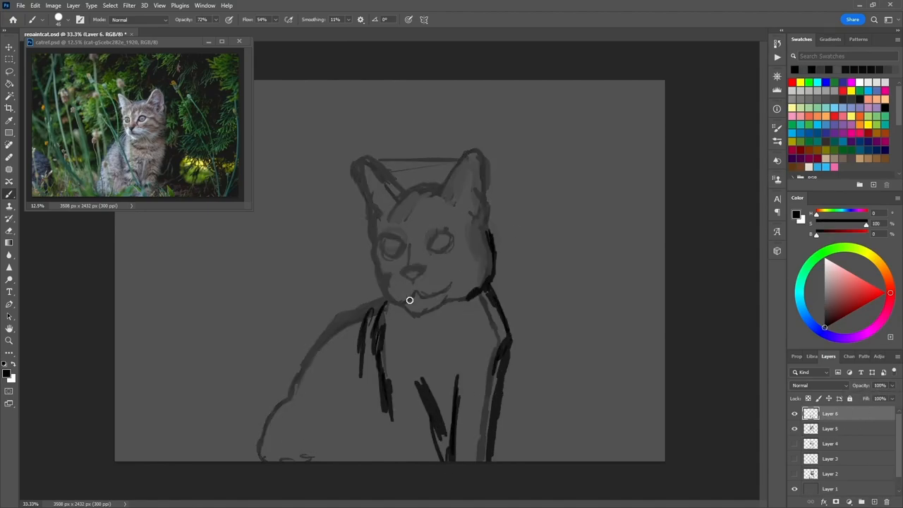
Add leg and body strokes, then outline the eyes and draw the mouth.
left_click_drag(409, 299, 404, 249)
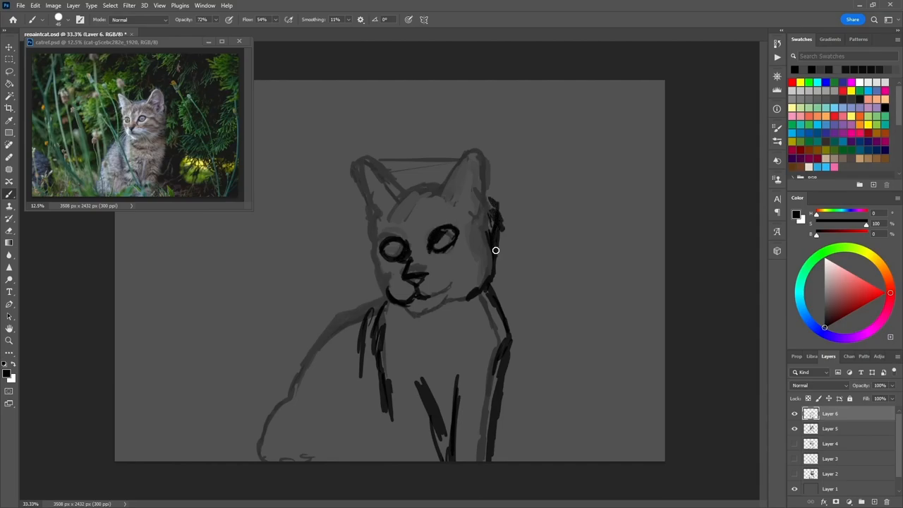
left_click_drag(497, 251, 381, 204)
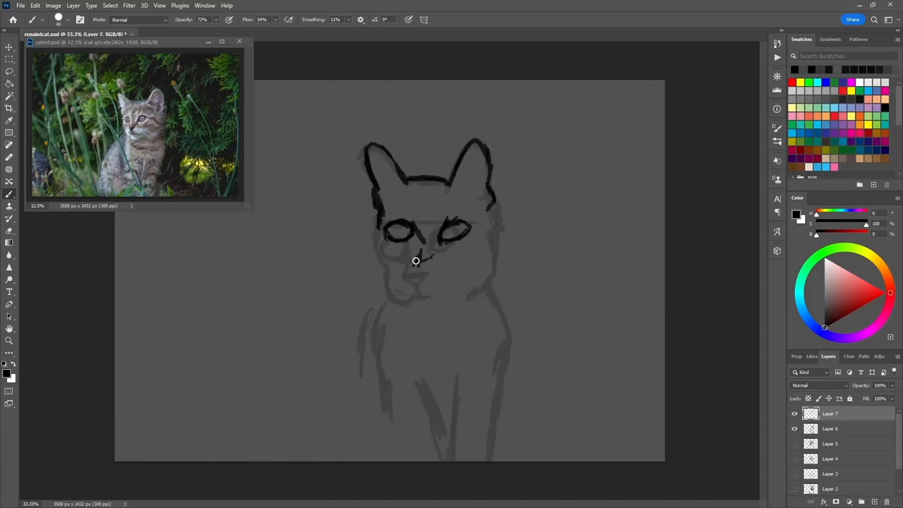
Draw the kitten's nose and body outline plus a line across the brow.
left_click_drag(415, 262, 466, 273)
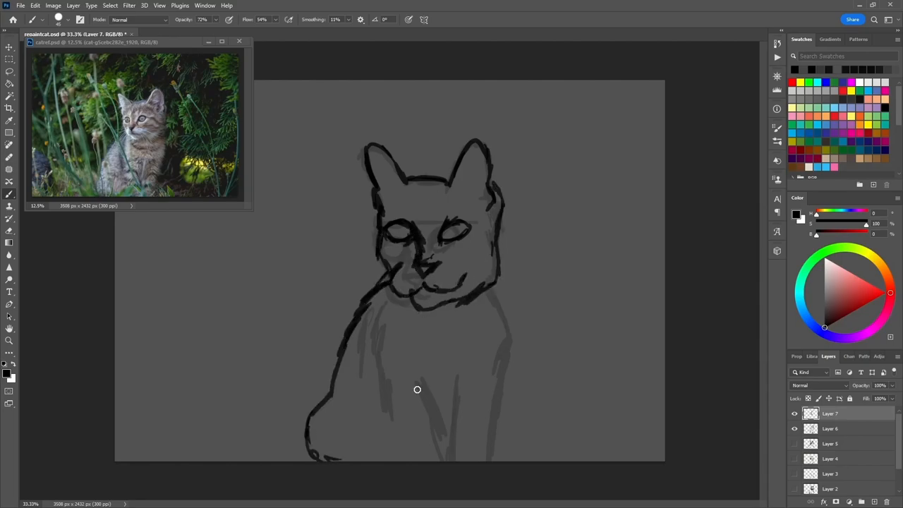
left_click(8, 48)
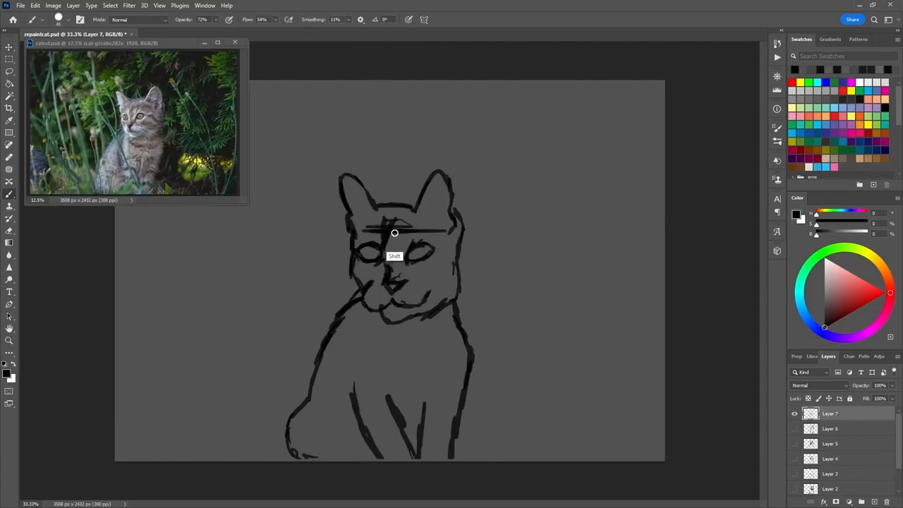
left_click_drag(395, 233, 423, 192)
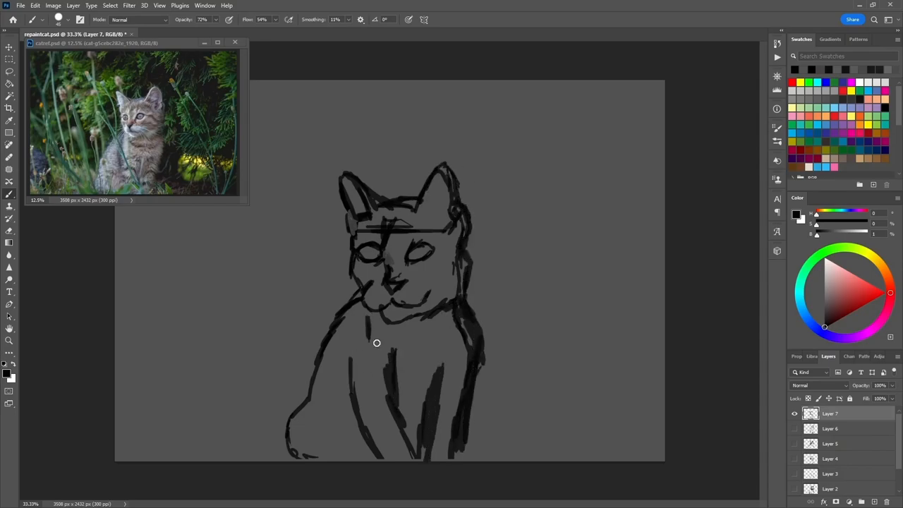
Shade the kitten's right side, darken the left eye and draw the nose.
left_click_drag(375, 343, 322, 333)
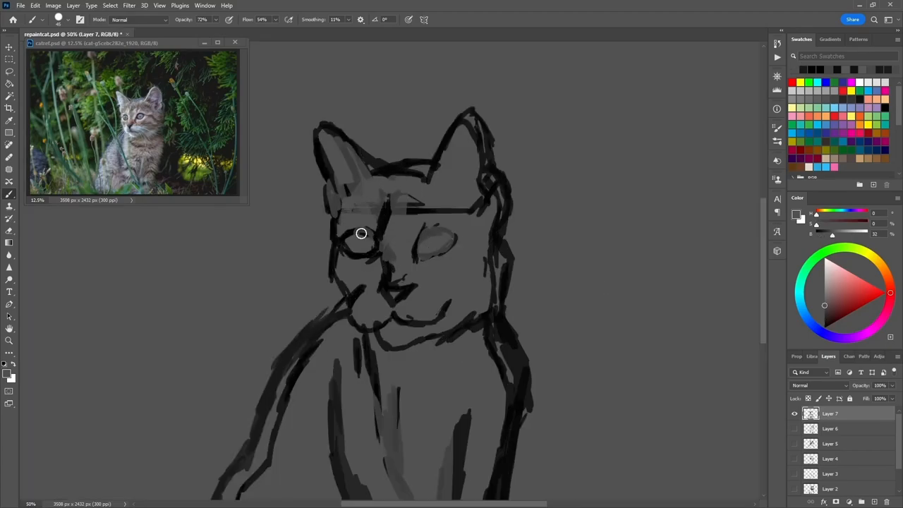
left_click_drag(362, 235, 388, 275)
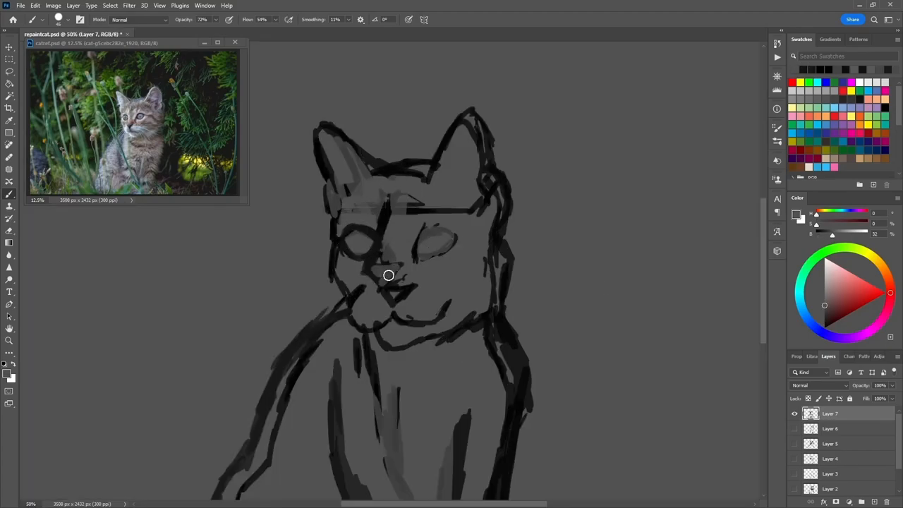
left_click_drag(388, 275, 423, 264)
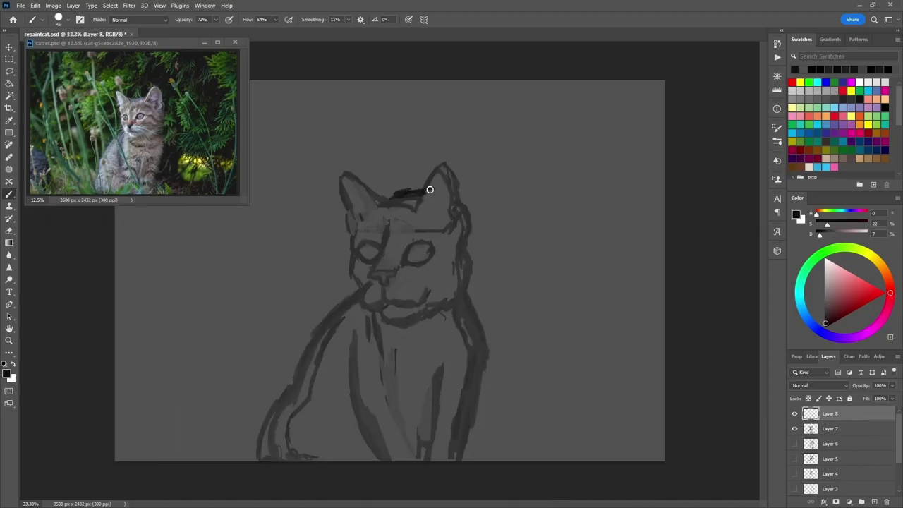
Outline the left ear, darken the left eye and draw the right eye and cheek.
left_click_drag(429, 189, 362, 246)
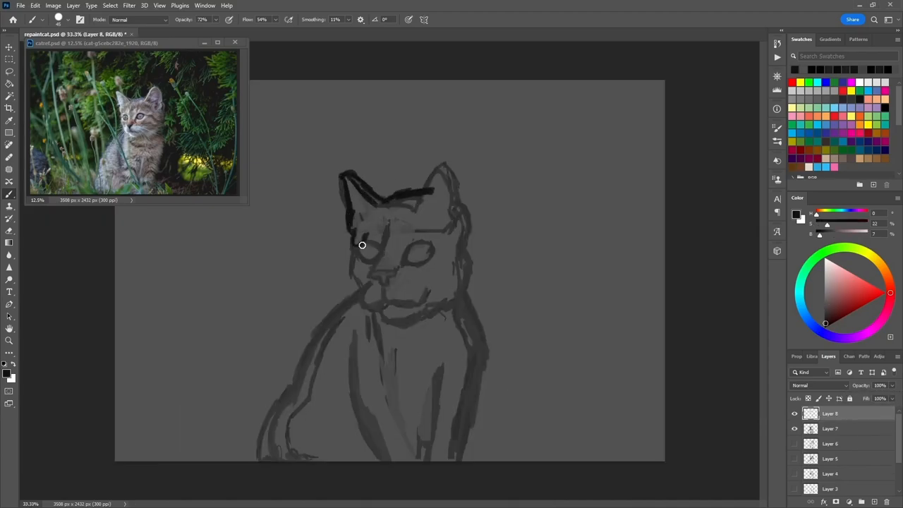
left_click_drag(361, 246, 396, 278)
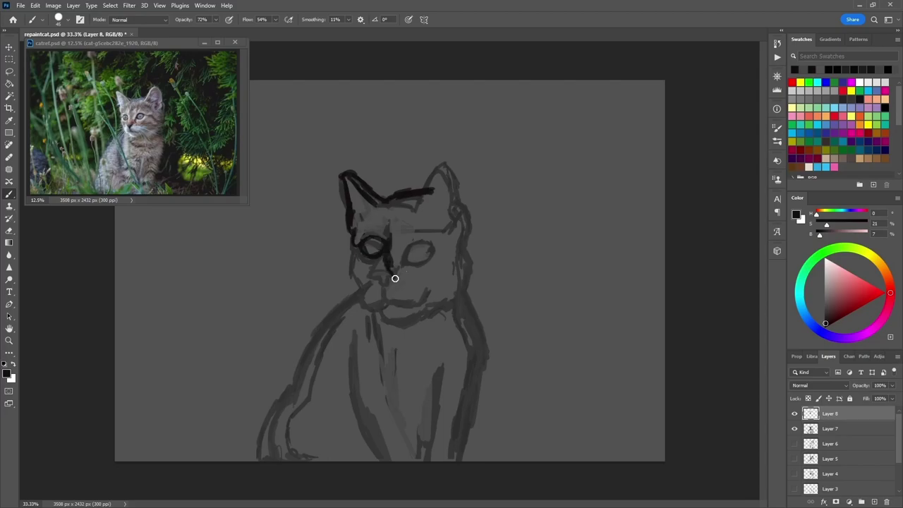
left_click_drag(395, 278, 421, 250)
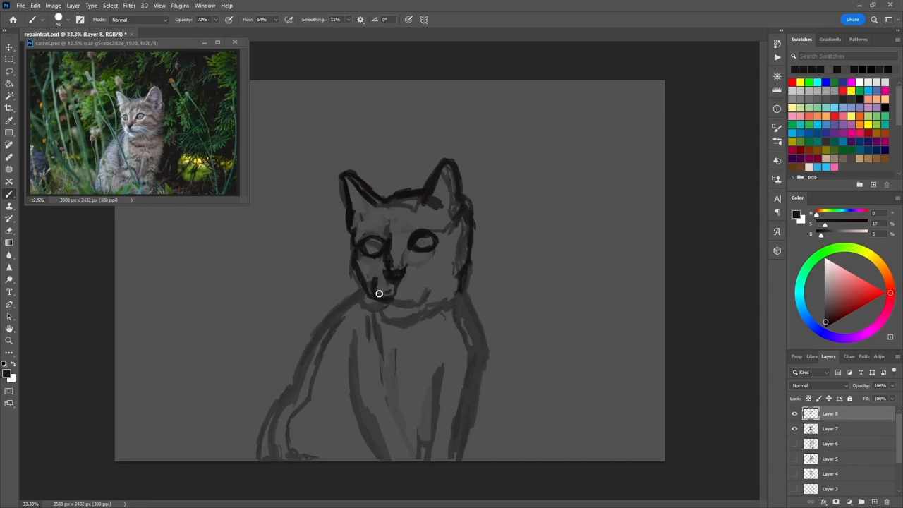
Define the mouth and chin, outline the right ear and right side of the neck.
left_click_drag(378, 293, 469, 246)
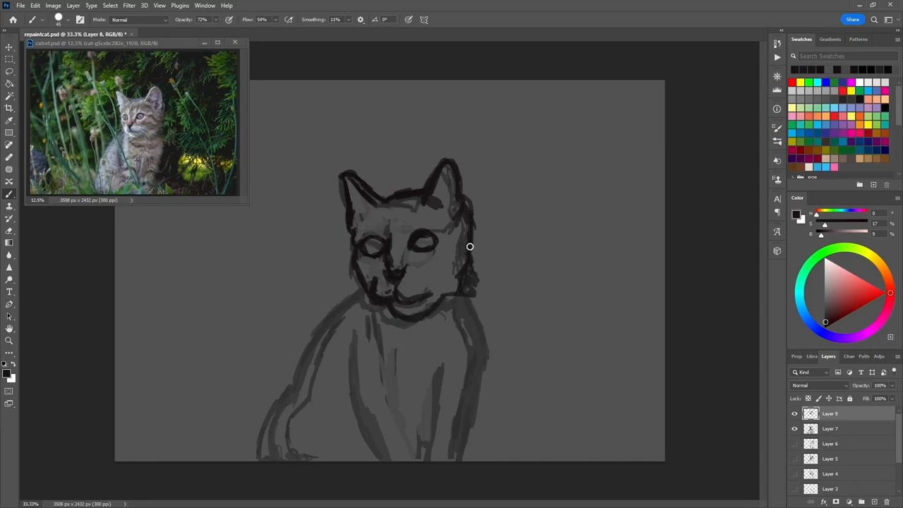
left_click_drag(469, 246, 439, 188)
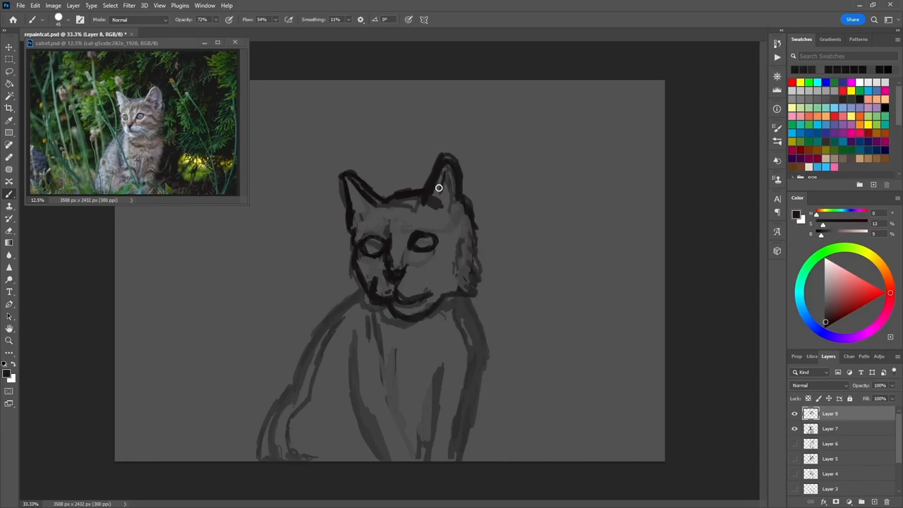
left_click_drag(437, 188, 481, 363)
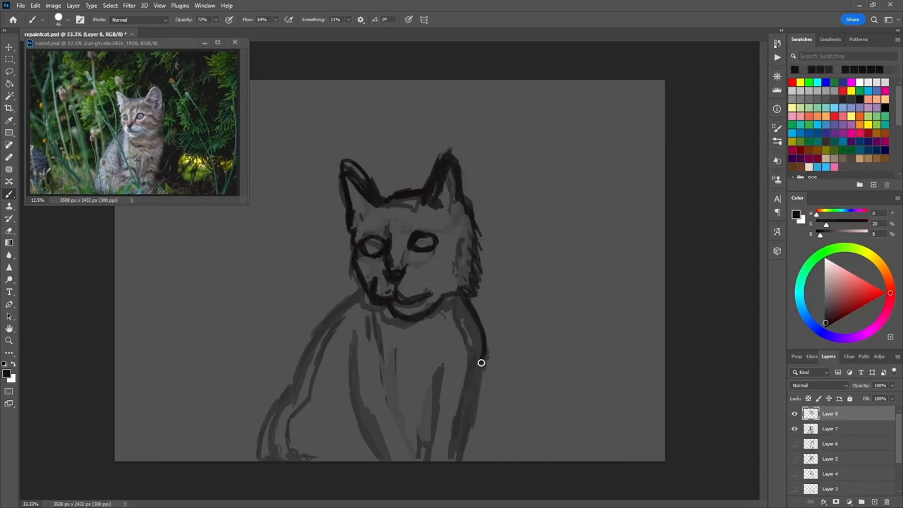
key("ctrl+t")
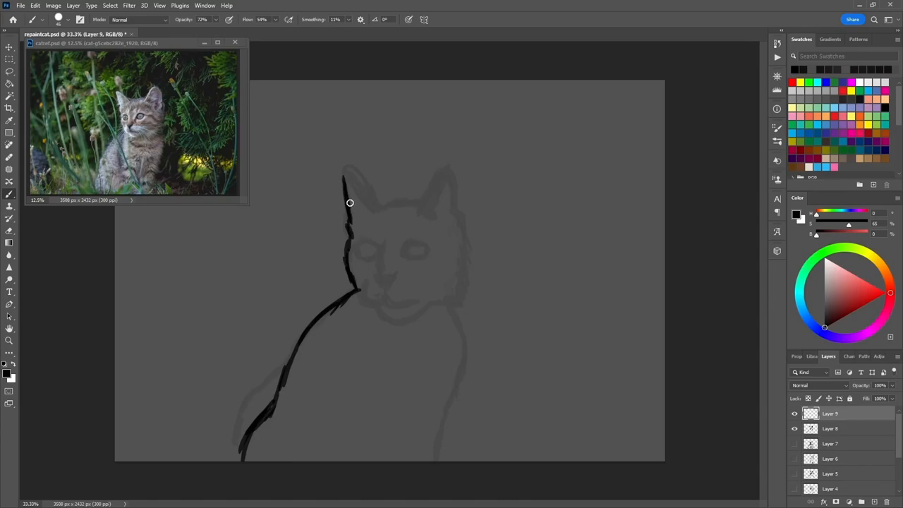
Draw the left ear, top of head, right ear and continue the body outline.
left_click_drag(350, 203, 375, 208)
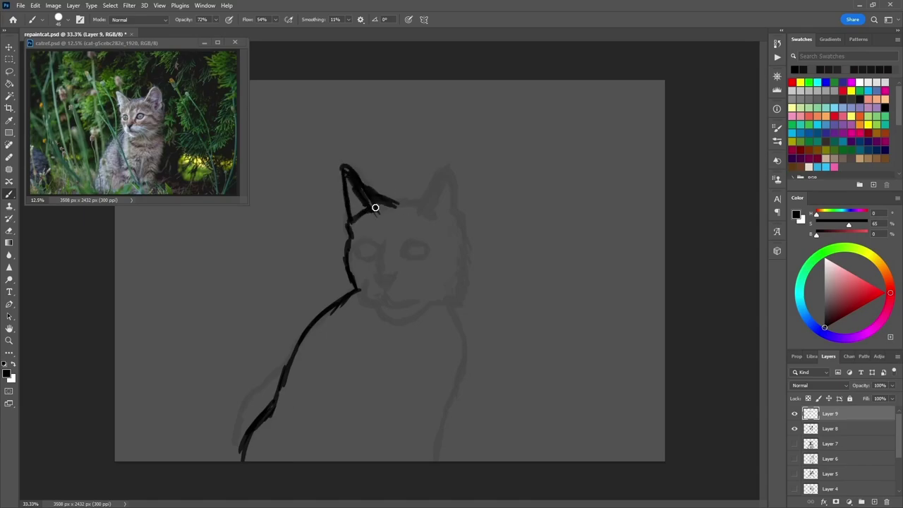
left_click_drag(376, 207, 435, 200)
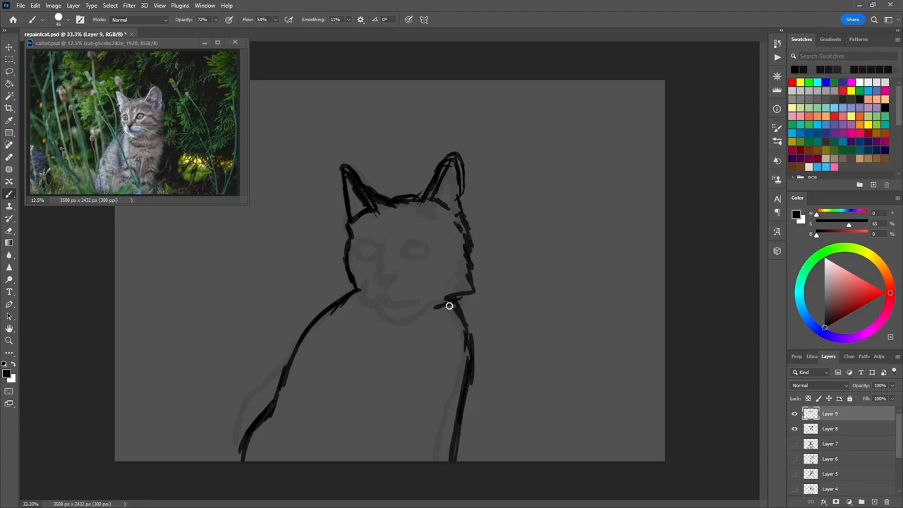
left_click_drag(449, 304, 378, 254)
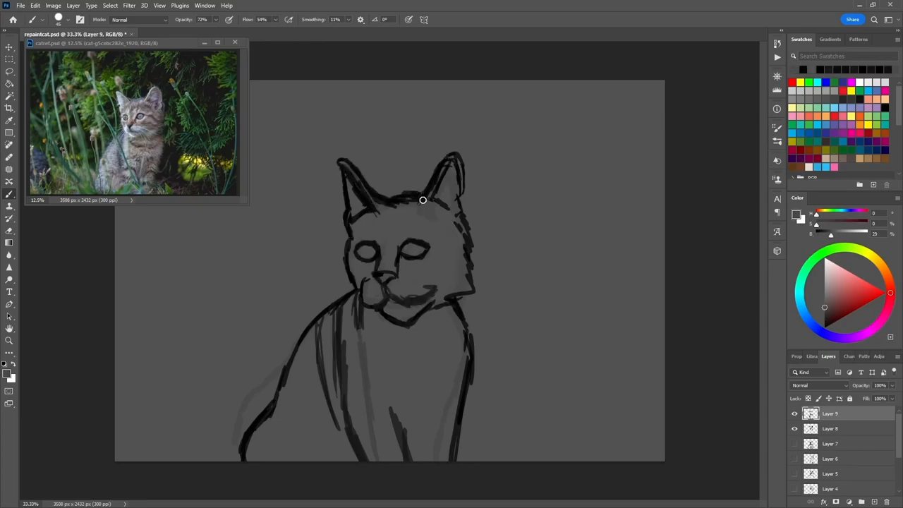
Shade the top of the head, the eye sockets, right ear and side of the head.
left_click_drag(423, 201, 421, 247)
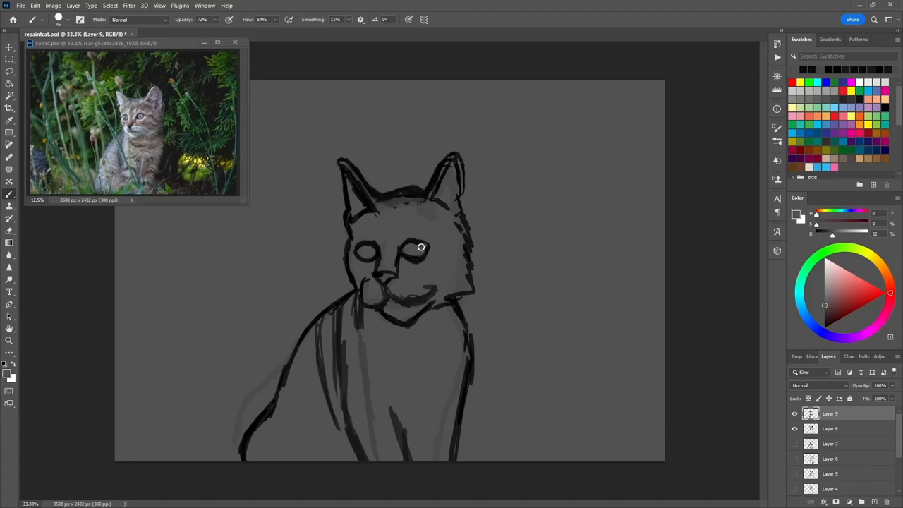
left_click_drag(420, 247, 387, 260)
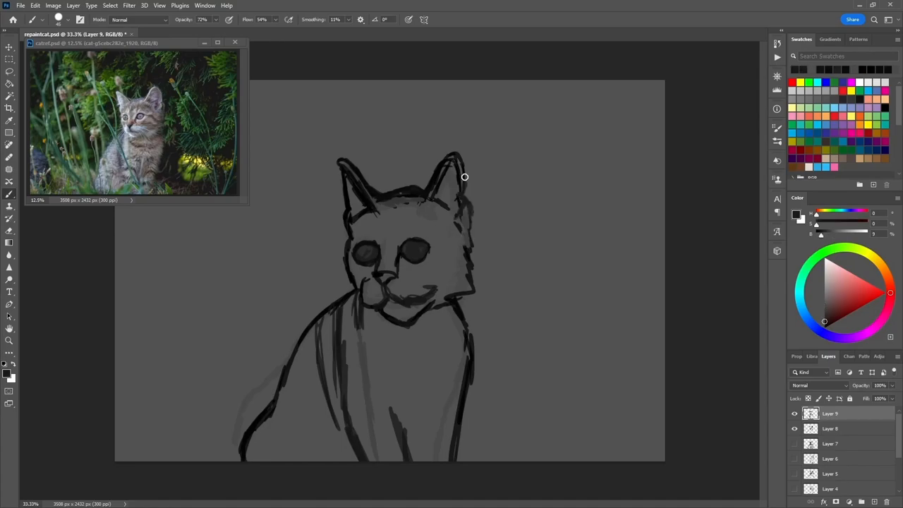
left_click_drag(464, 176, 457, 299)
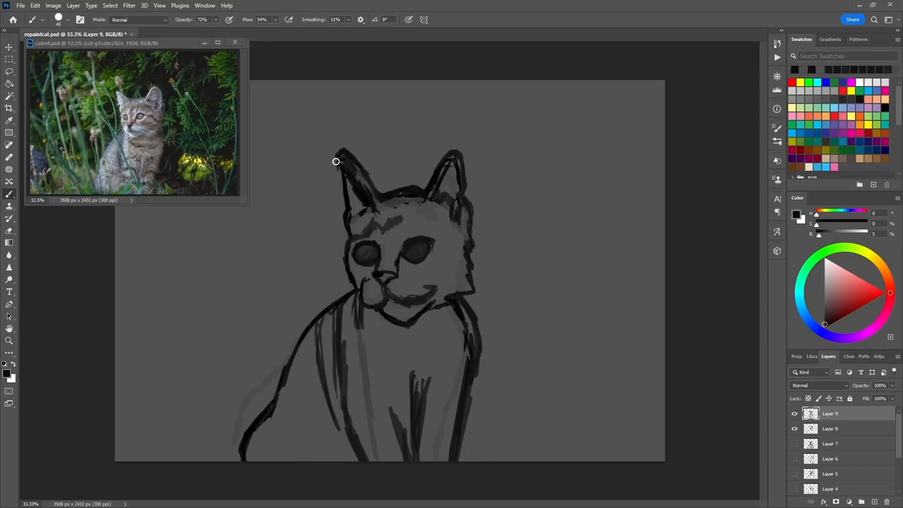
Shade the left ear, deepen shading around the left eye and shape lighter irises.
left_click_drag(336, 160, 356, 218)
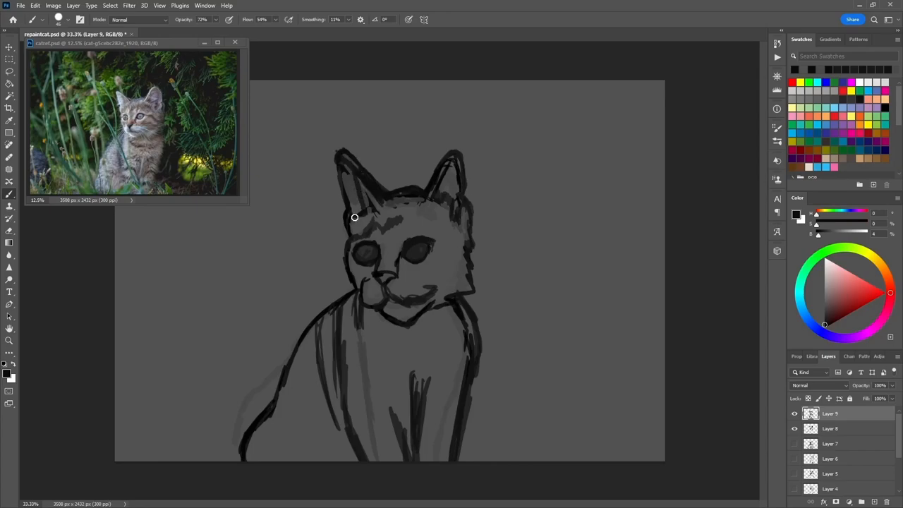
left_click_drag(355, 218, 360, 246)
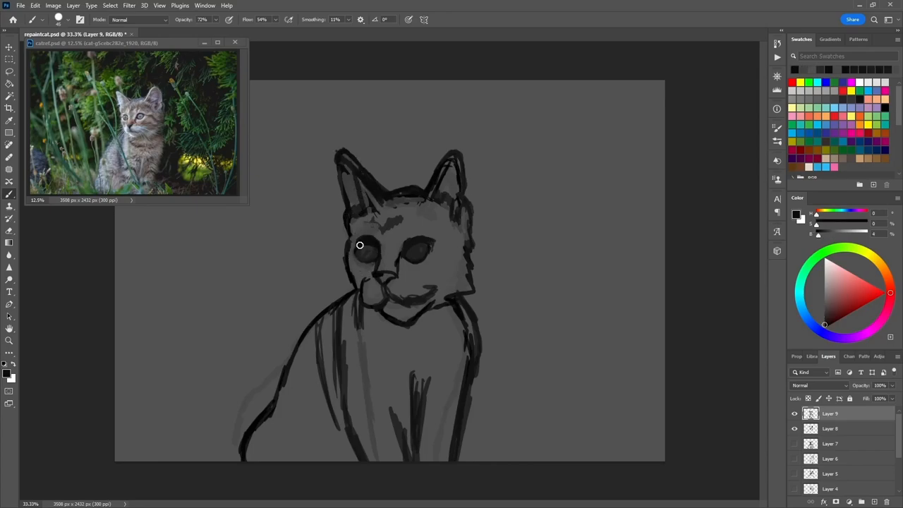
left_click_drag(358, 246, 418, 248)
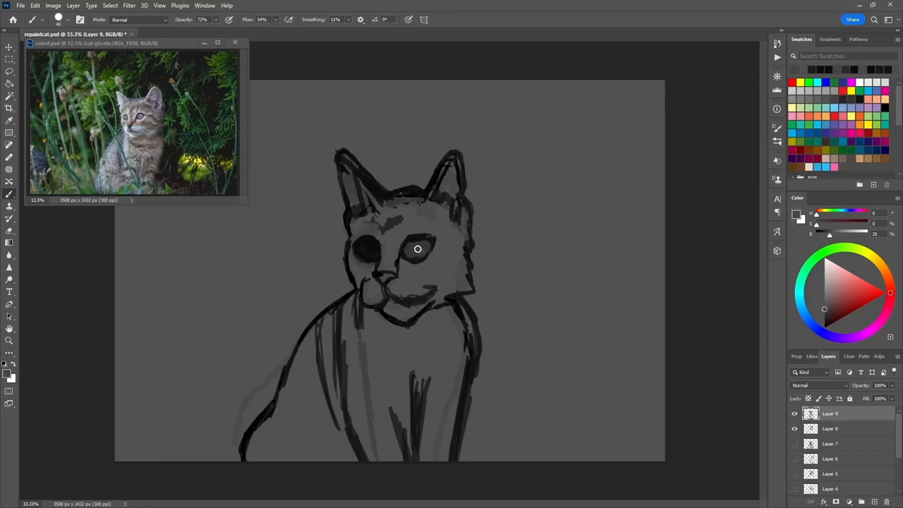
left_click_drag(418, 249, 404, 240)
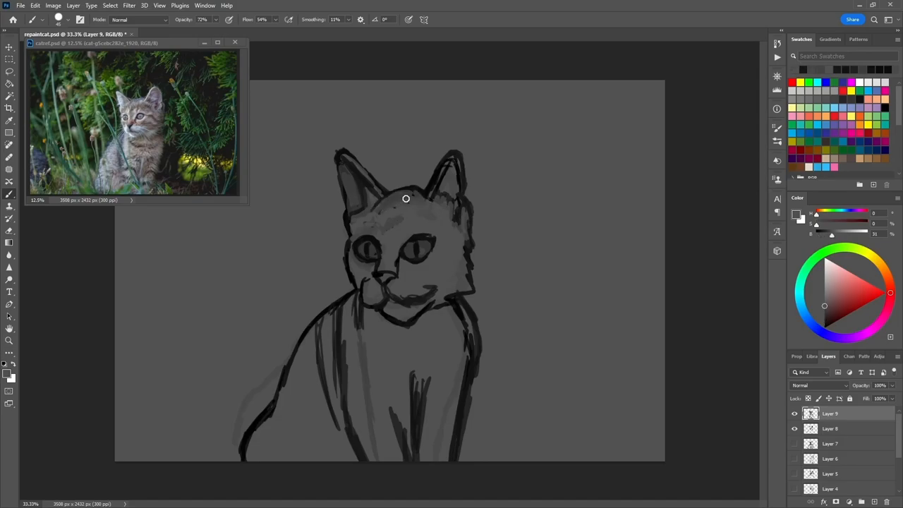
Shade the forehead, add eye highlights and darken inside the right ear.
left_click_drag(407, 198, 438, 302)
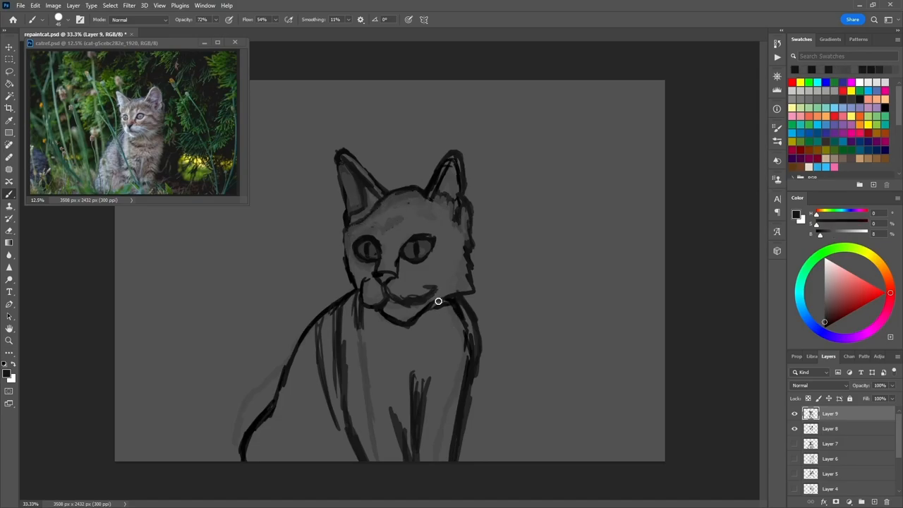
left_click_drag(437, 302, 371, 246)
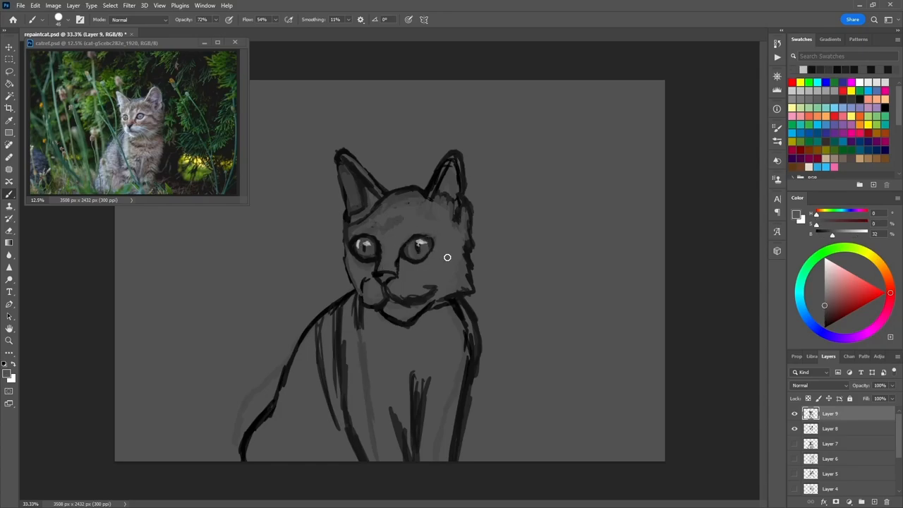
left_click_drag(446, 257, 435, 166)
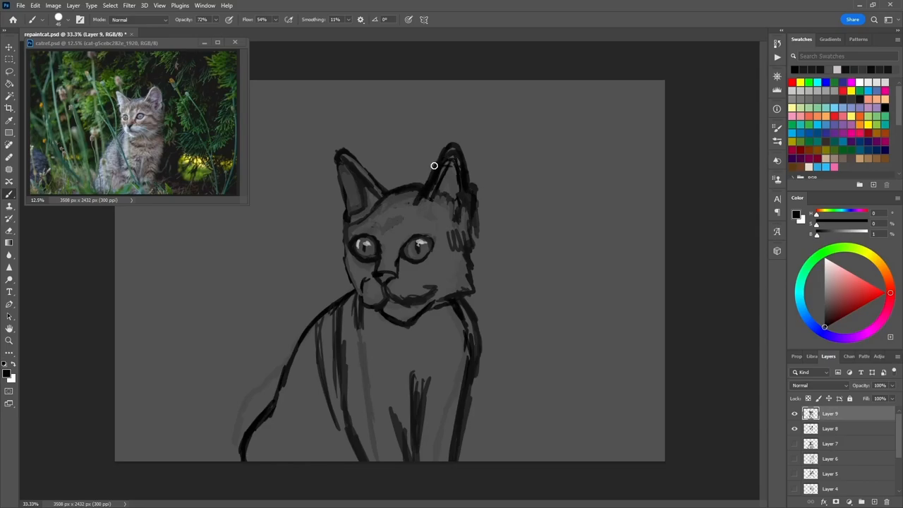
Paint dark shading down the right side of the head, cheek and shoulder.
left_click_drag(434, 166, 464, 208)
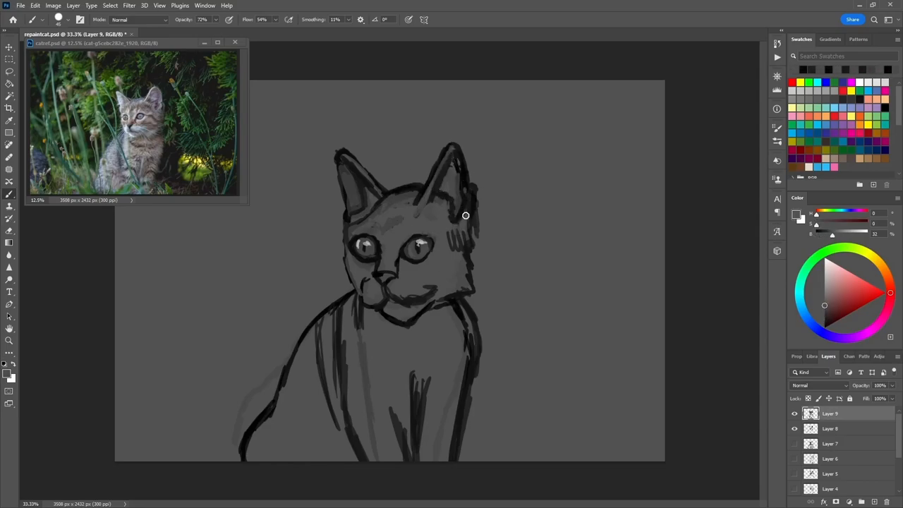
left_click_drag(466, 214, 471, 281)
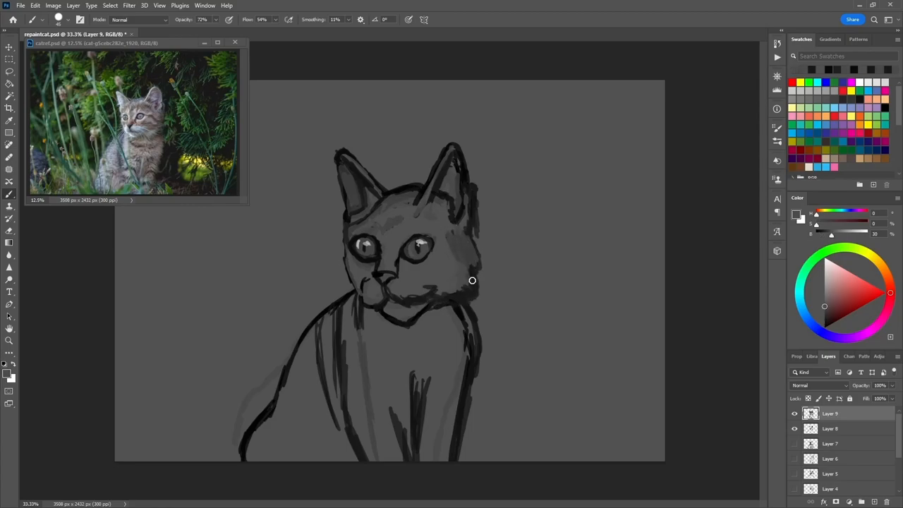
left_click_drag(473, 281, 454, 318)
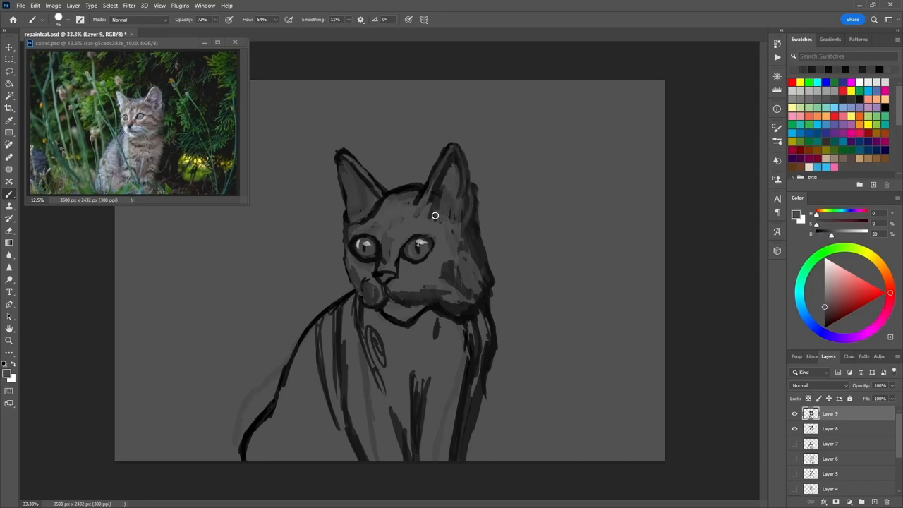
left_click(435, 215)
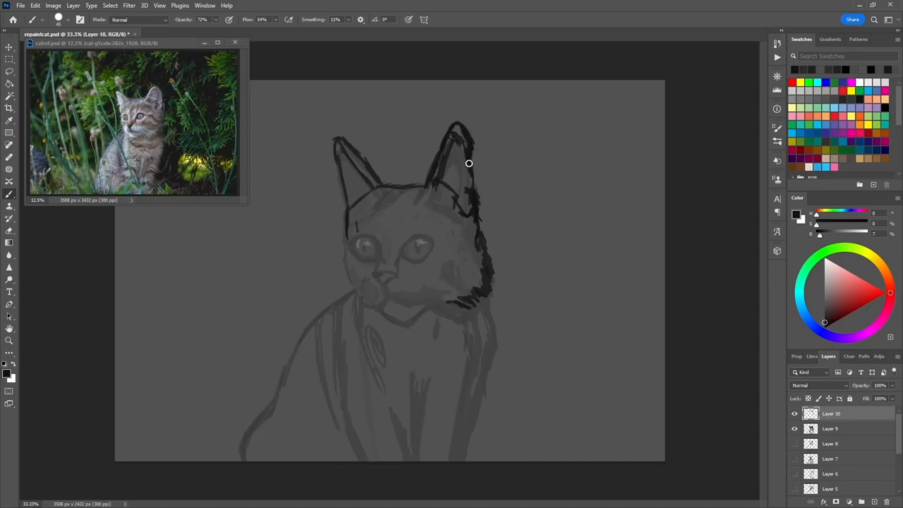
Redraw the top of the head, both eyes, muzzle, cheek fur and body lines.
left_click_drag(469, 164, 396, 285)
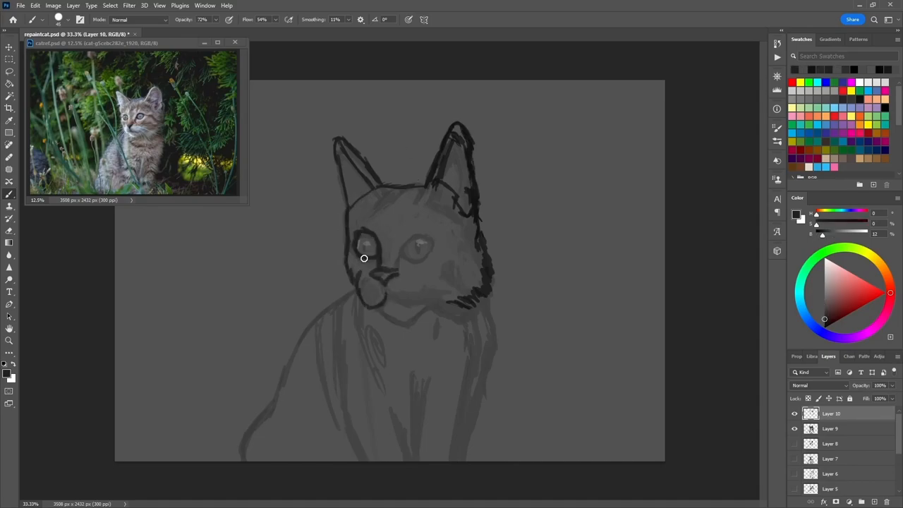
left_click_drag(364, 259, 436, 237)
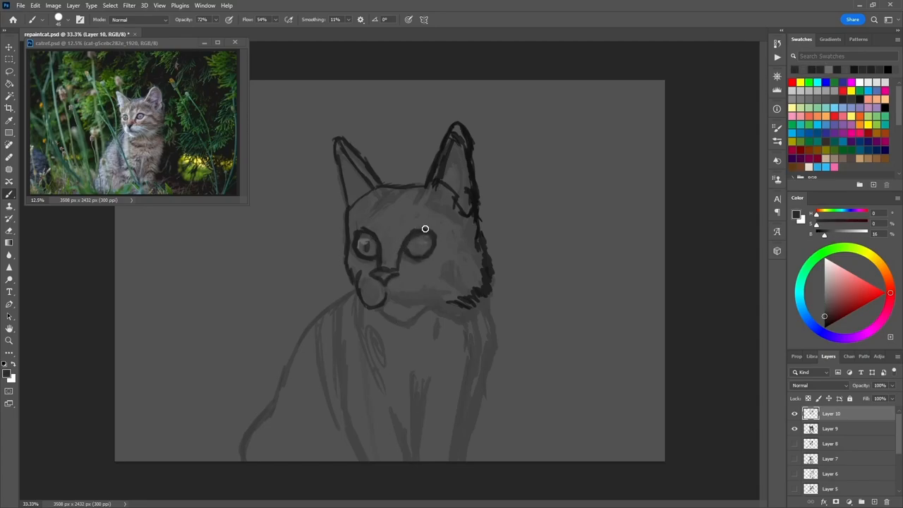
left_click_drag(426, 228, 381, 310)
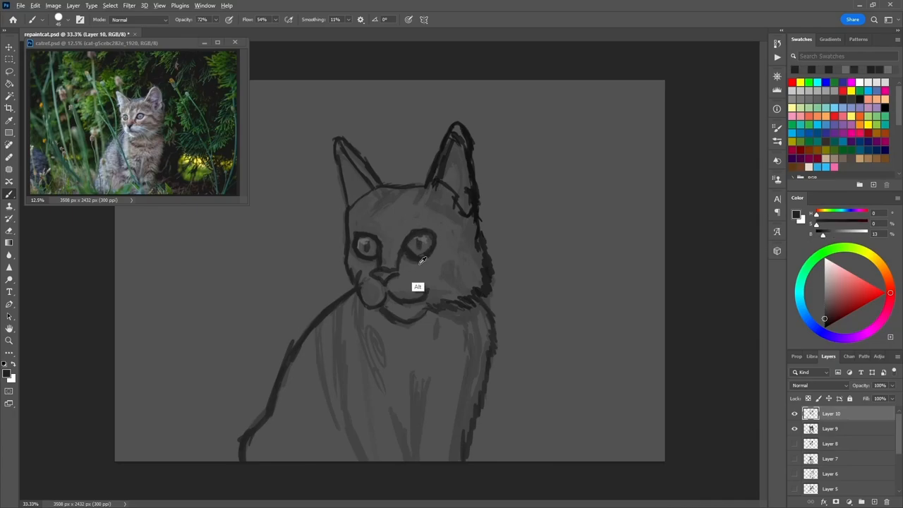
Refine the eye outlines, detail the pupils and face markings and inside the right ear.
left_click_drag(420, 260, 373, 232)
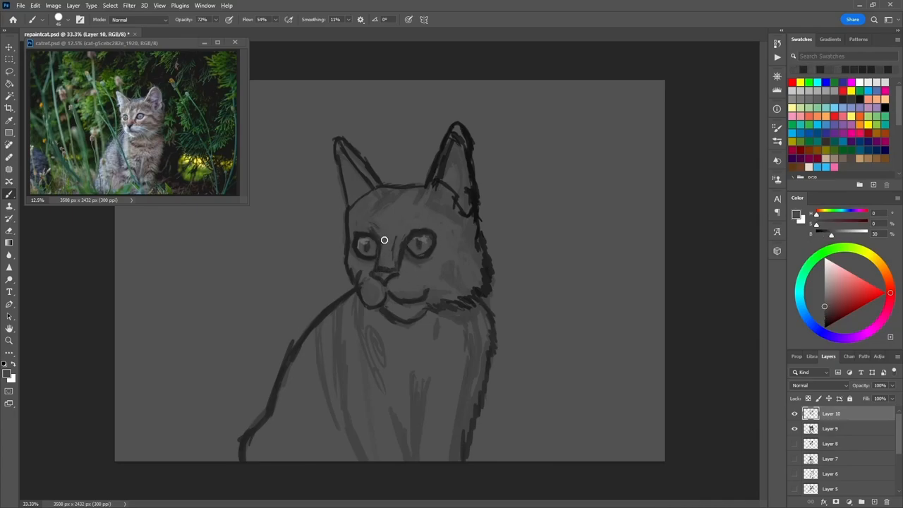
left_click_drag(384, 240, 426, 209)
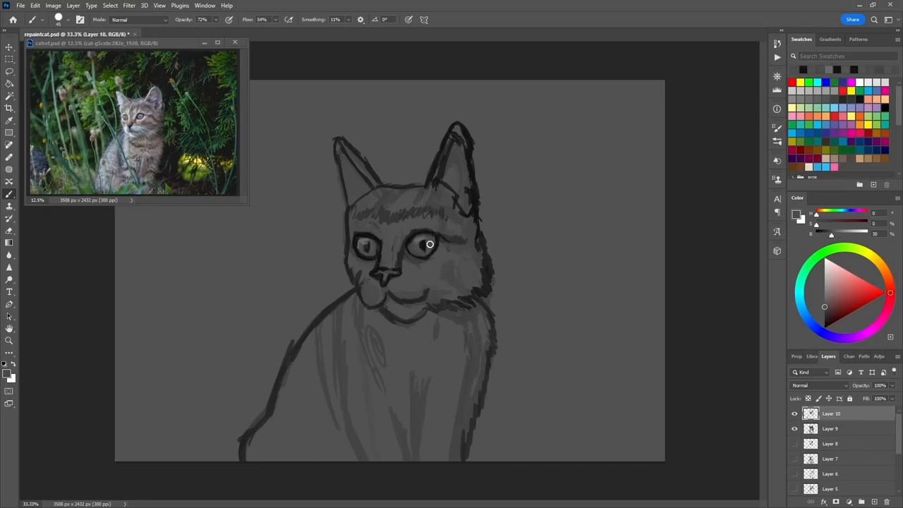
left_click_drag(429, 244, 475, 184)
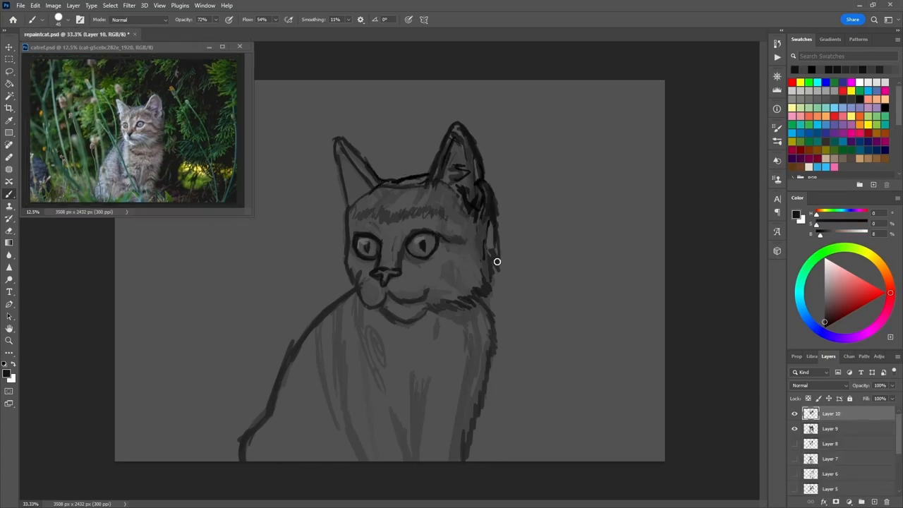
Strengthen the top-of-head outline and refine the left ear outline.
left_click_drag(497, 261, 432, 185)
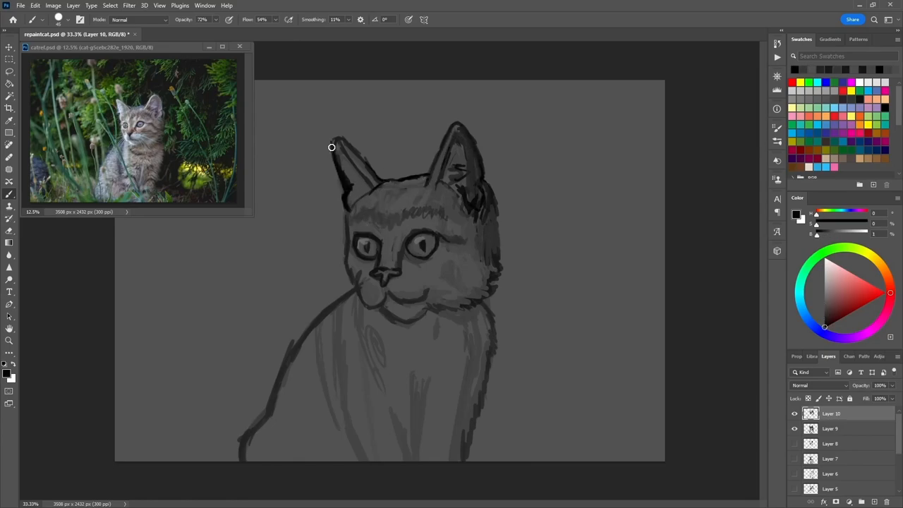
left_click_drag(332, 146, 377, 249)
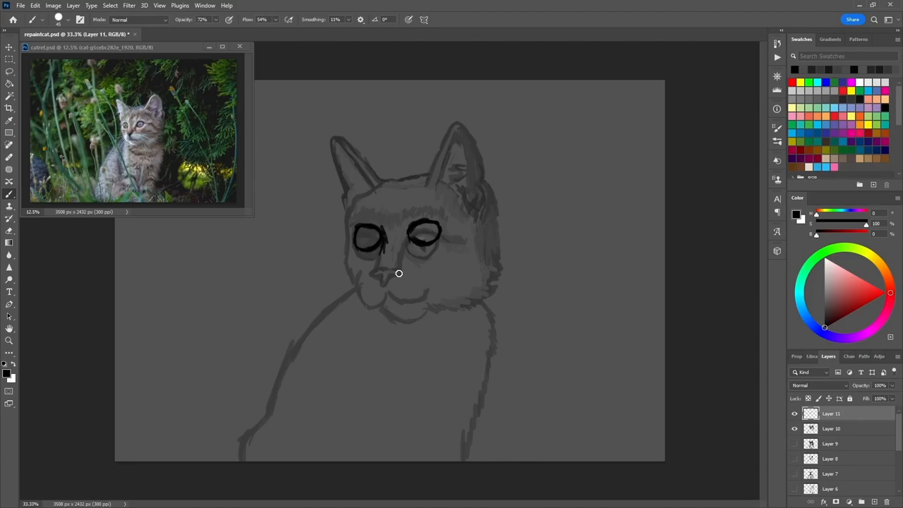
Ink the nose, mouth, left cheek, both ears and top of the head in bold black.
left_click_drag(398, 274, 414, 243)
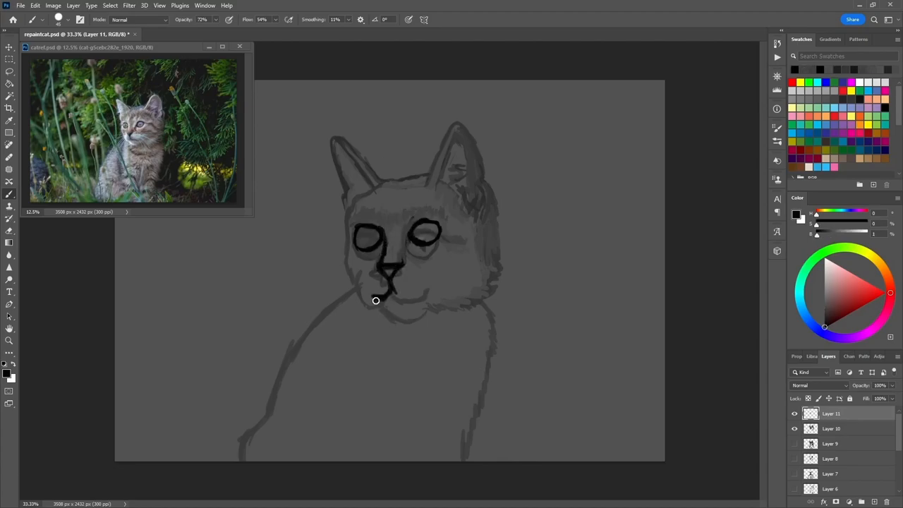
left_click_drag(375, 300, 372, 189)
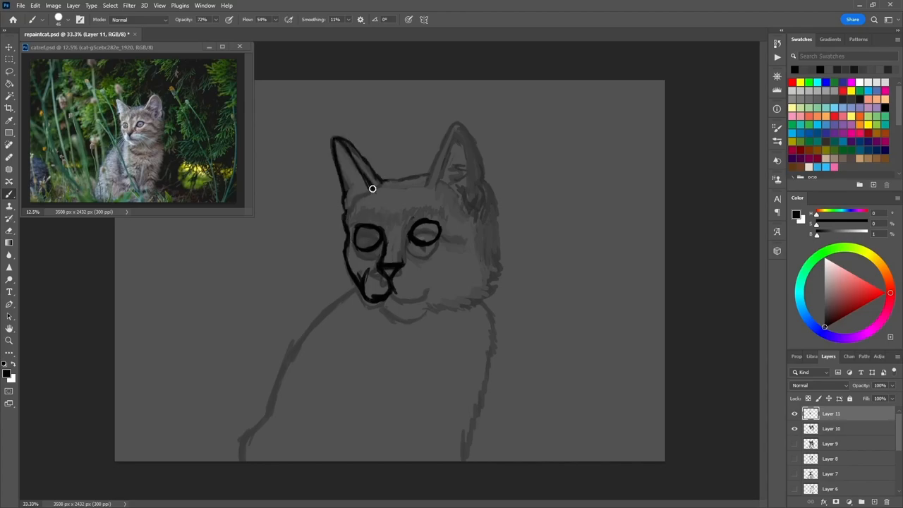
left_click_drag(372, 189, 435, 228)
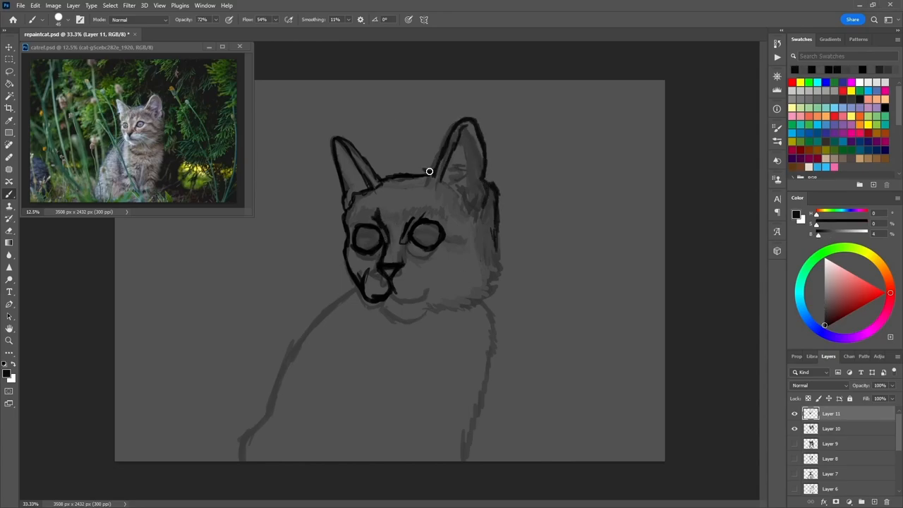
Shade inside the right ear and across the face, outlining the head.
left_click_drag(429, 172, 486, 172)
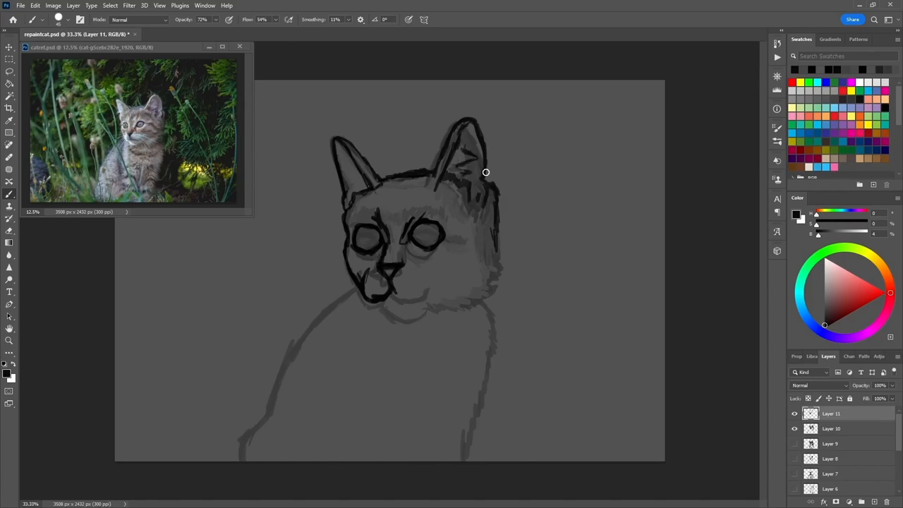
left_click_drag(486, 172, 428, 293)
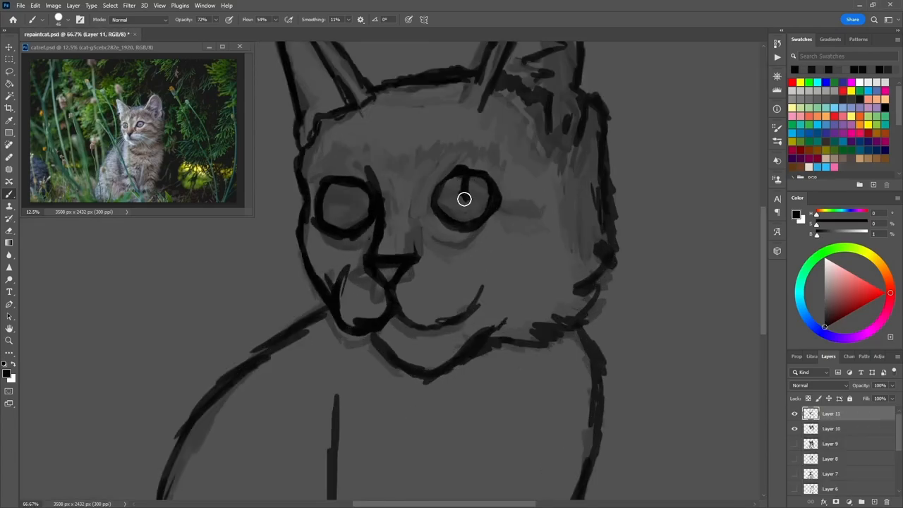
Outline and refine the right eye's iris and draw the forehead marking line.
left_click_drag(465, 199, 356, 236)
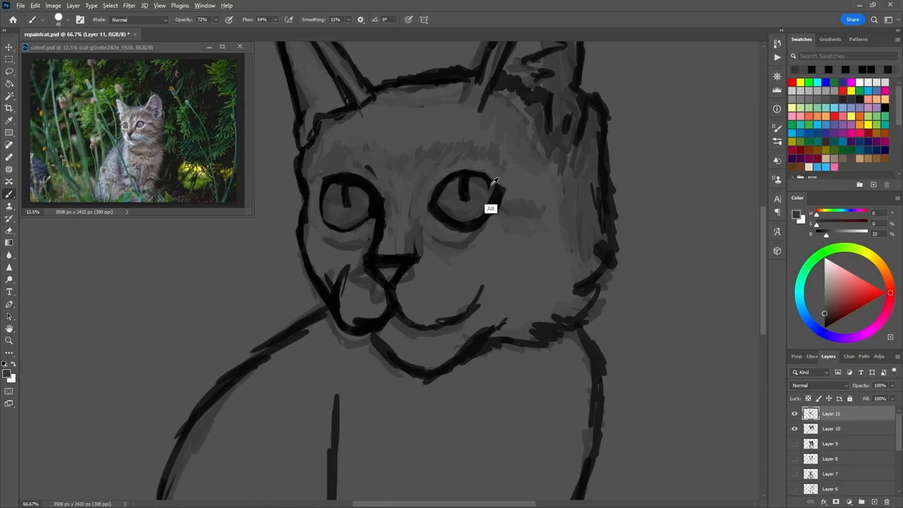
left_click_drag(494, 182, 452, 219)
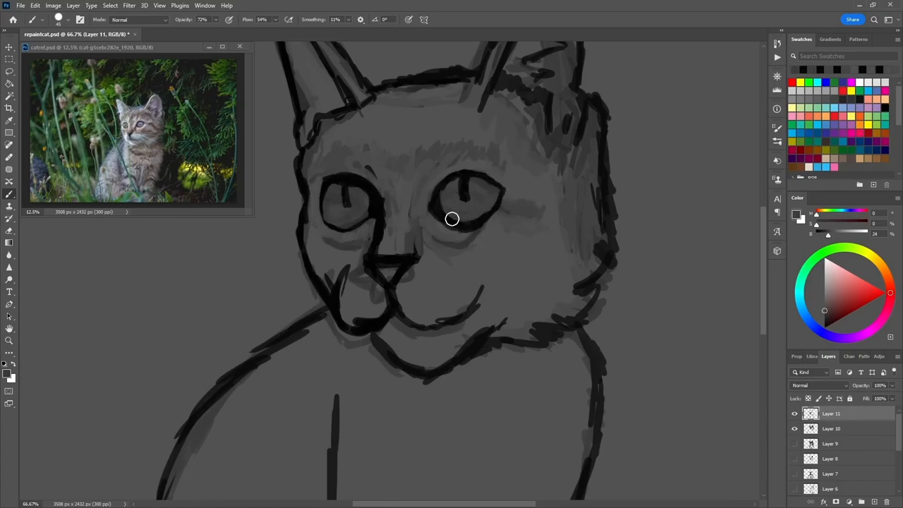
left_click_drag(452, 205, 501, 174)
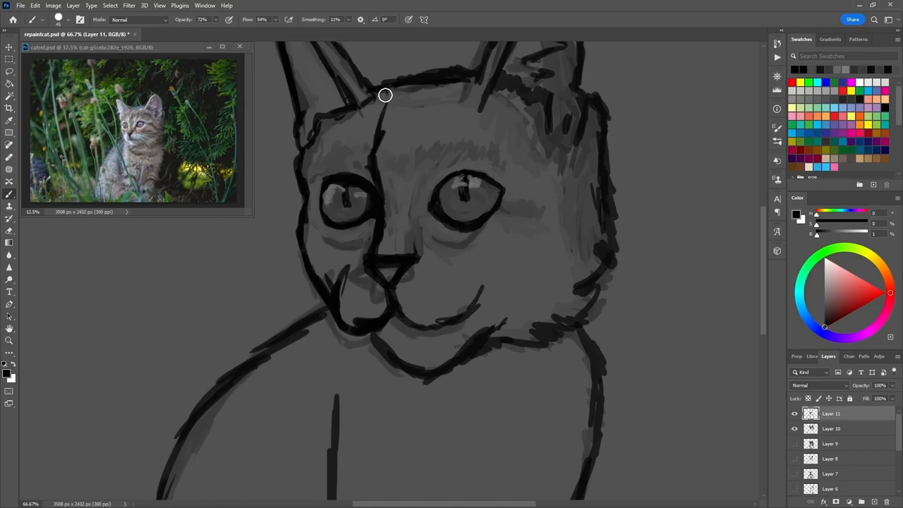
Paint grey shading fur strokes inside the kitten's right ear.
left_click_drag(385, 96, 564, 93)
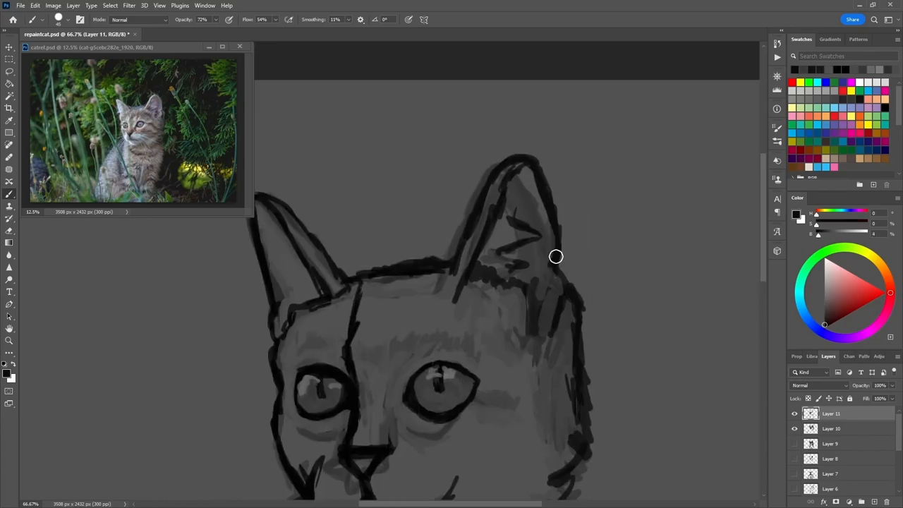
left_click_drag(556, 257, 587, 462)
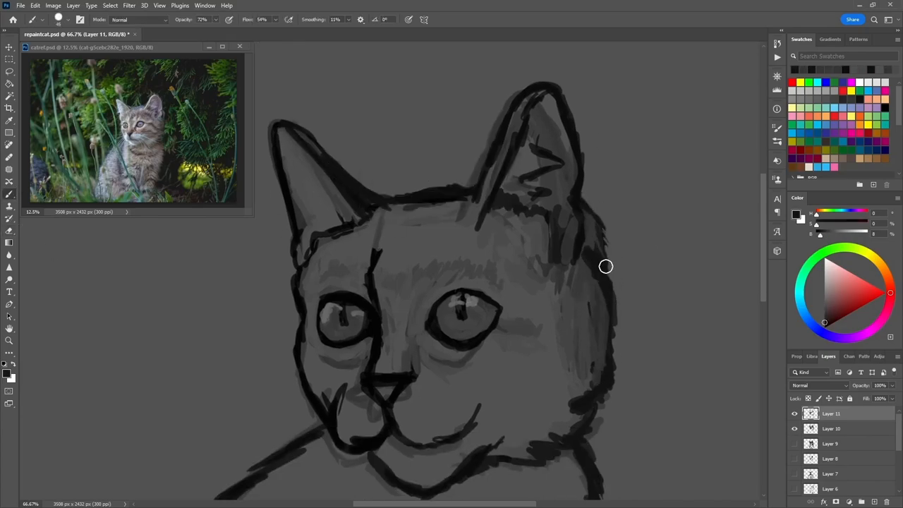
scroll("down", 3)
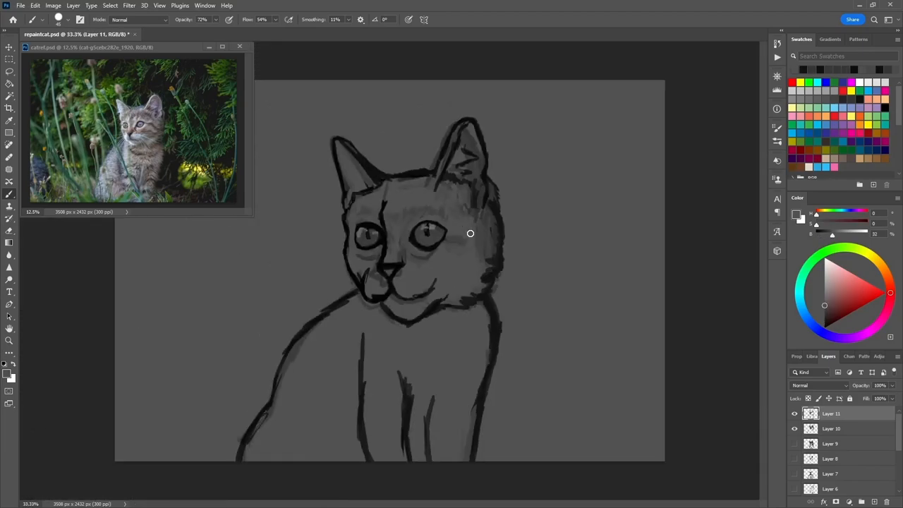
Shade the face grey, mark lightly near the left ear and paint white fur inside it.
left_click_drag(472, 234, 489, 242)
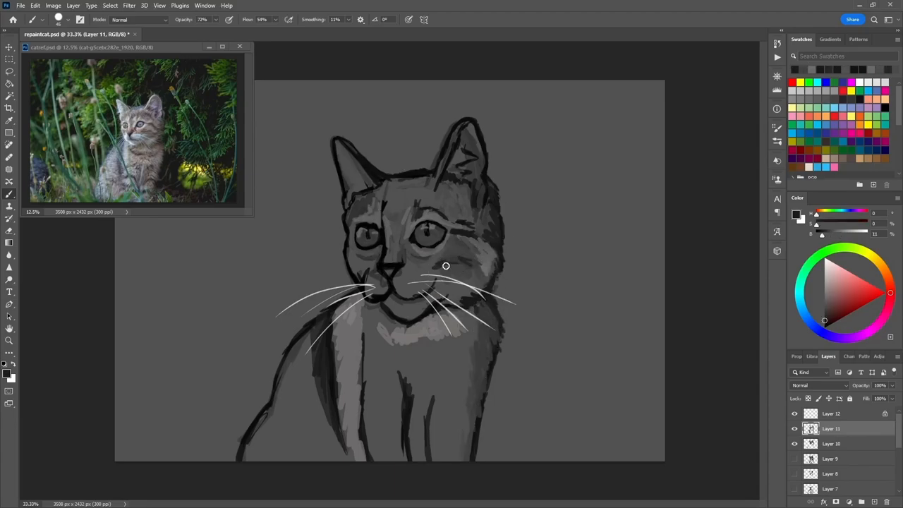
left_click_drag(446, 266, 430, 288)
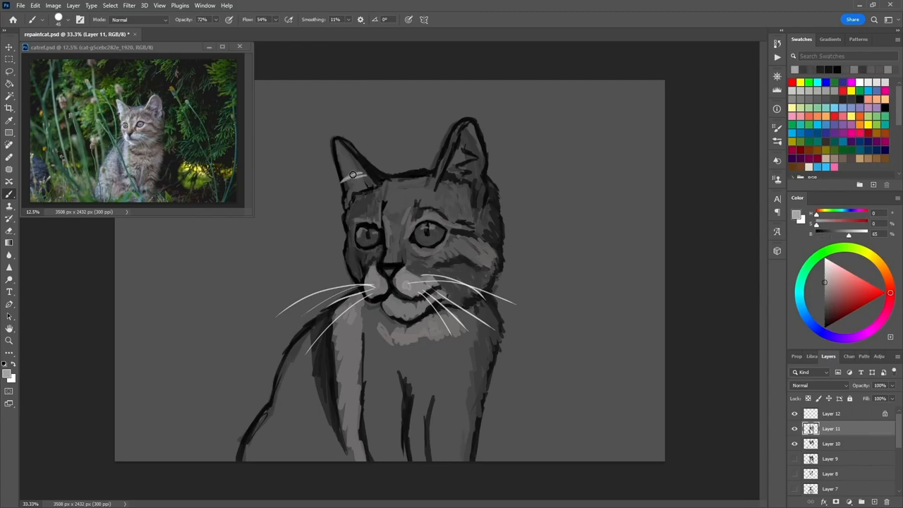
left_click_drag(352, 175, 460, 127)
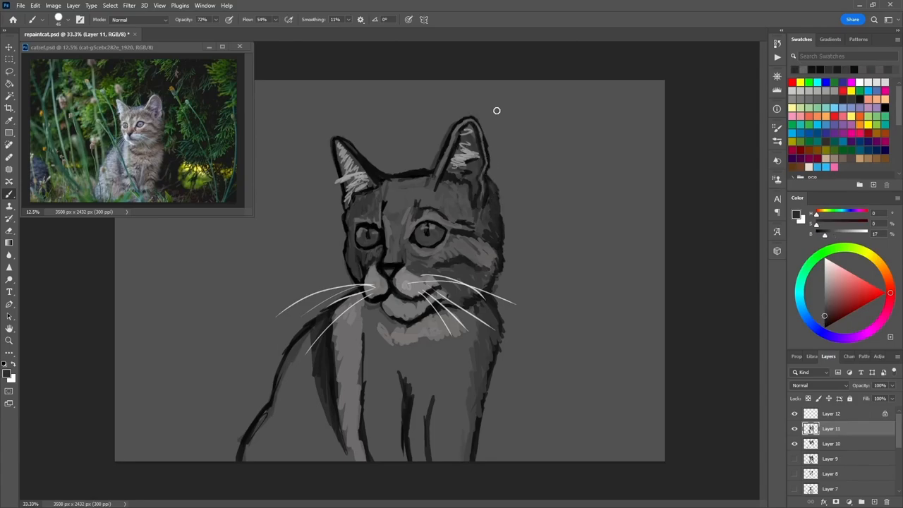
Paint dark fur detail on the head, a stripe down the chest, body shading and a darker eye outline.
left_click_drag(497, 110, 396, 321)
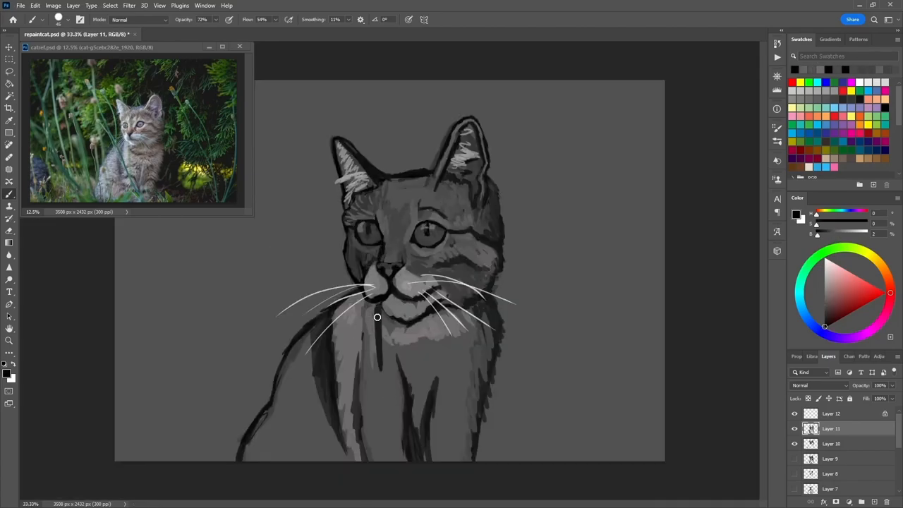
left_click_drag(377, 316, 379, 446)
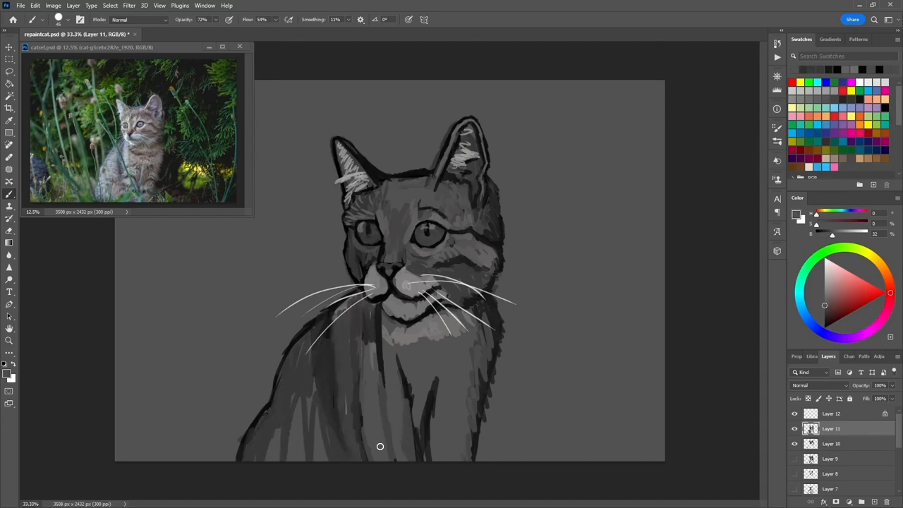
left_click_drag(379, 446, 412, 416)
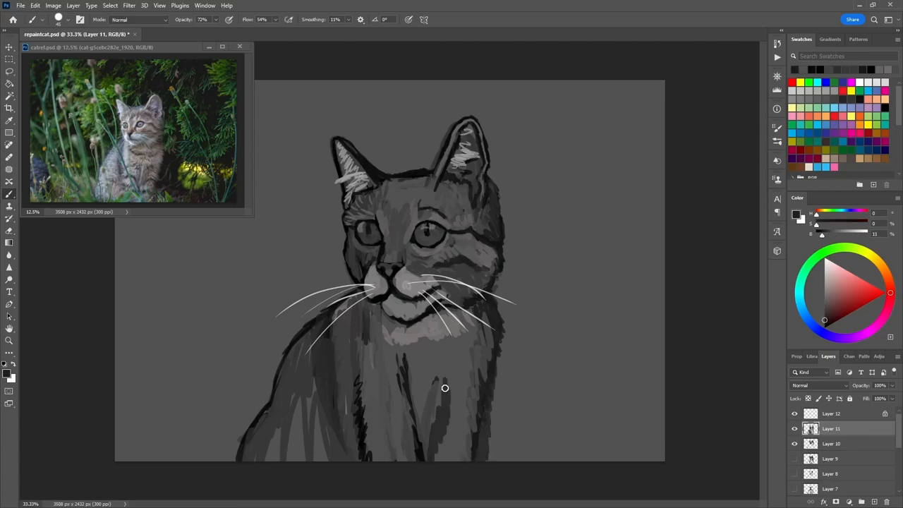
left_click_drag(444, 386, 431, 439)
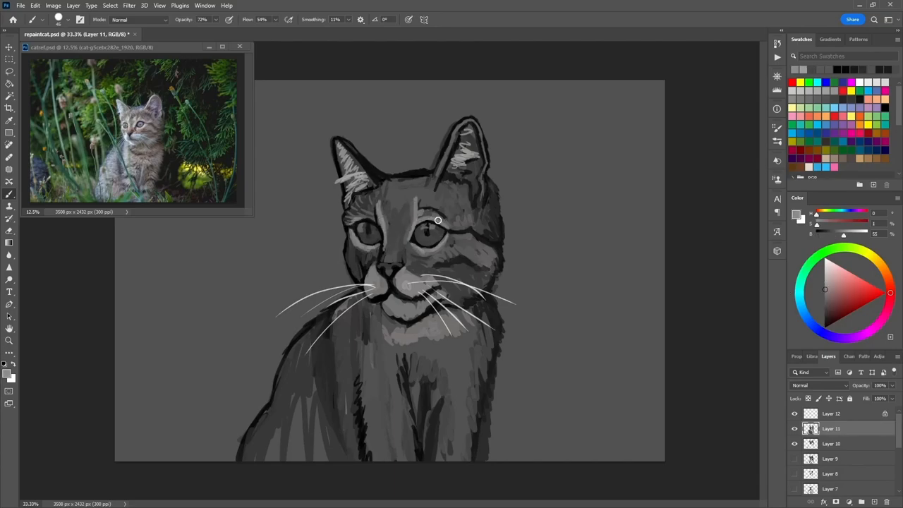
left_click_drag(437, 221, 494, 231)
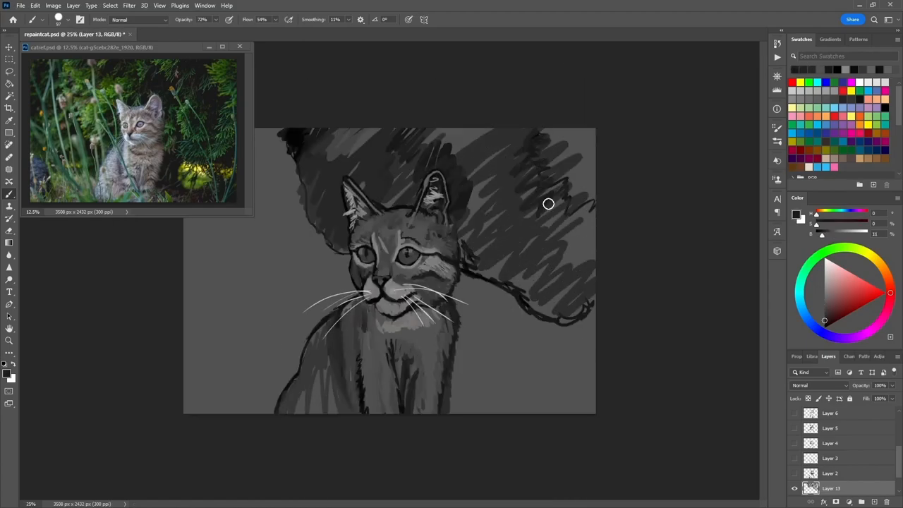
Scribble dark grey strokes into the upper background and to the right of the kitten.
left_click_drag(549, 205, 483, 290)
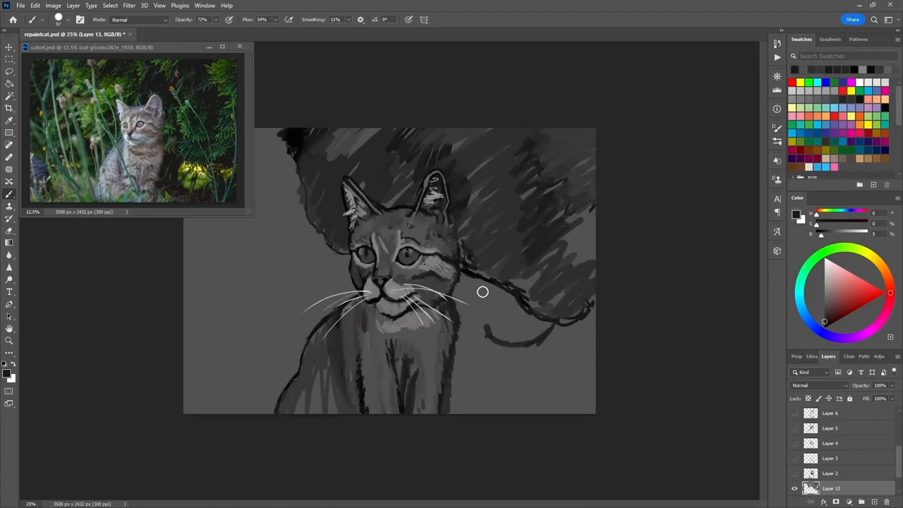
left_click_drag(483, 291, 529, 322)
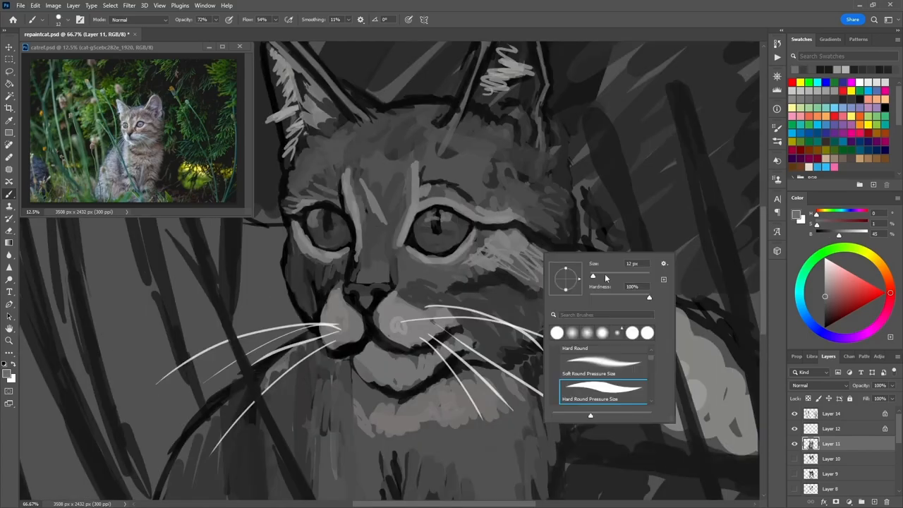
Switch to the Hard Round Pressure Size brush and dab fur detail onto the face and forehead.
left_click(414, 265)
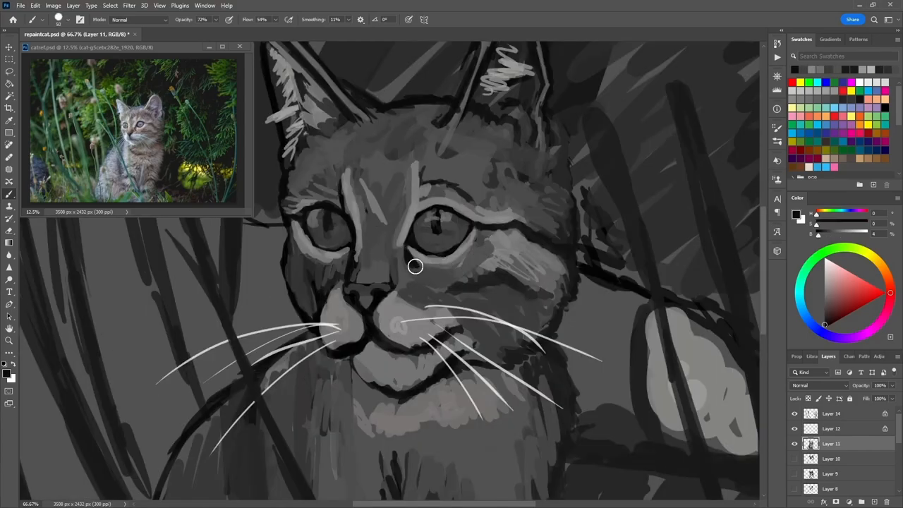
left_click_drag(415, 265, 426, 126)
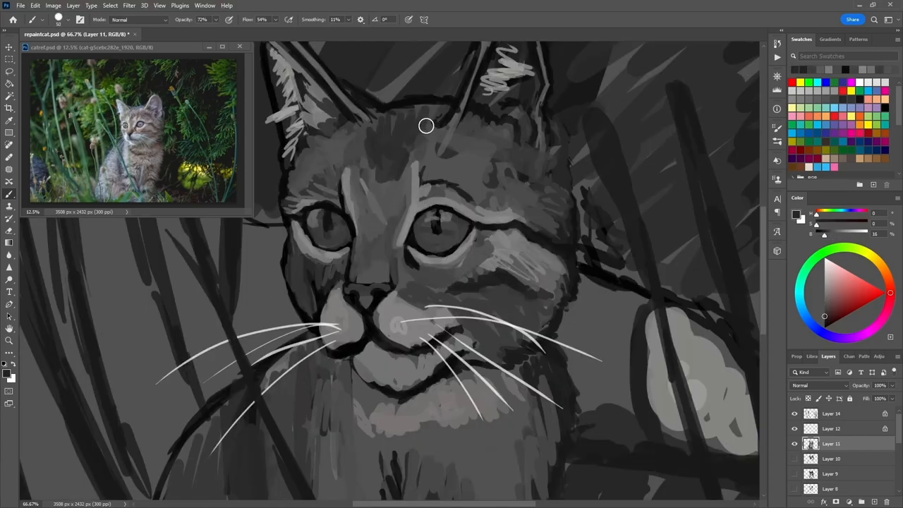
left_click_drag(426, 126, 534, 228)
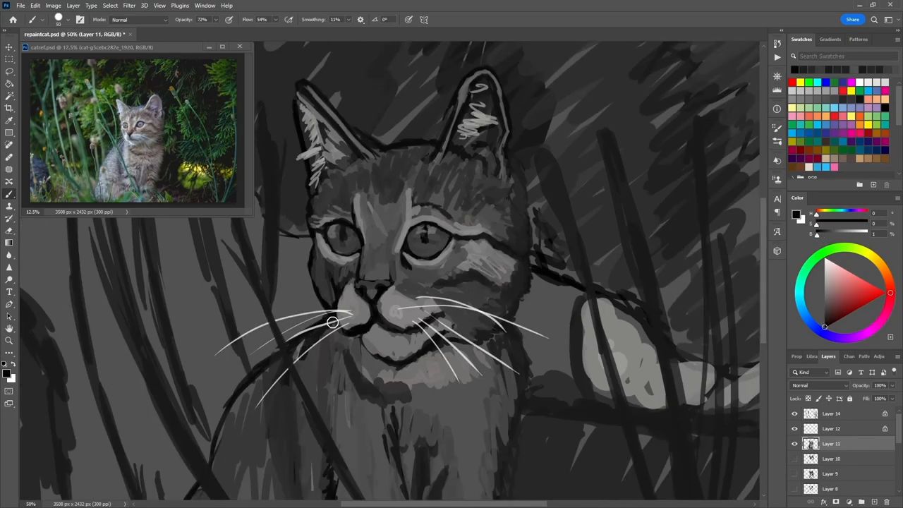
Shade the left shoulder and paint light grey fur strokes down the kitten's chest.
left_click_drag(333, 322, 299, 342)
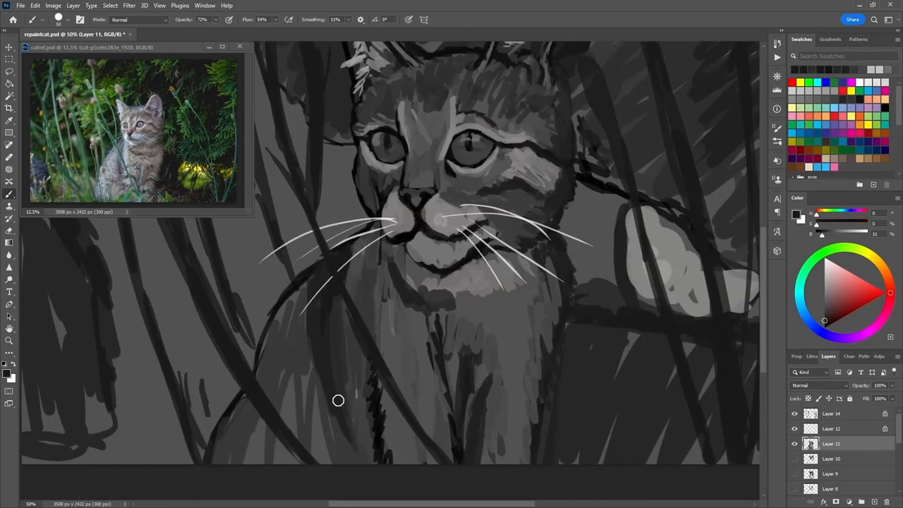
left_click_drag(339, 401, 307, 374)
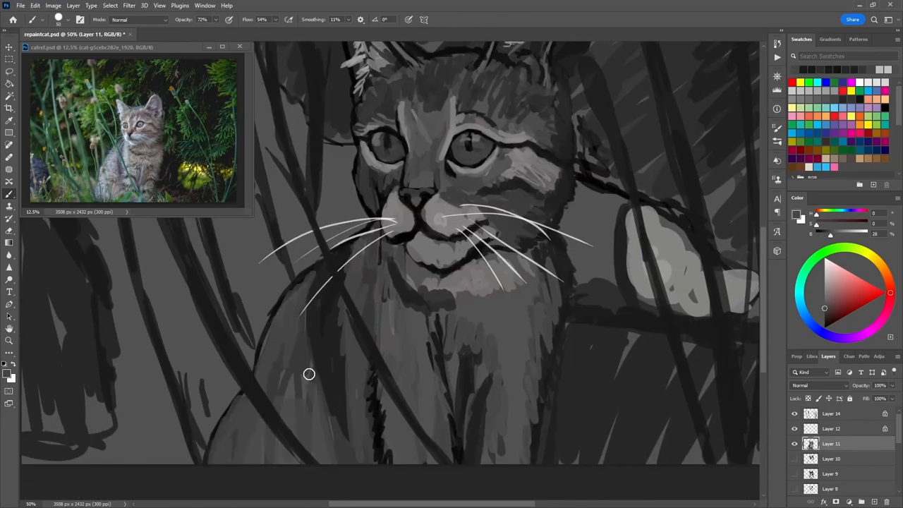
left_click_drag(309, 374, 449, 406)
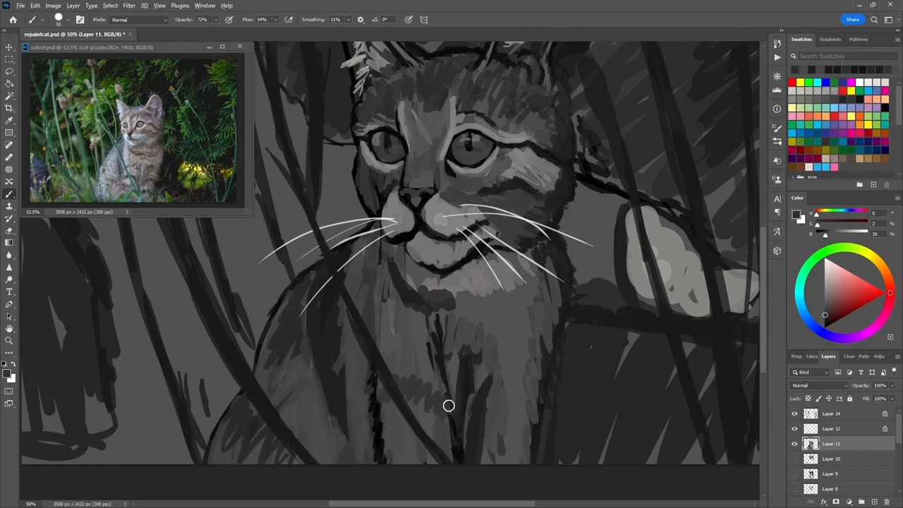
left_click_drag(449, 406, 493, 292)
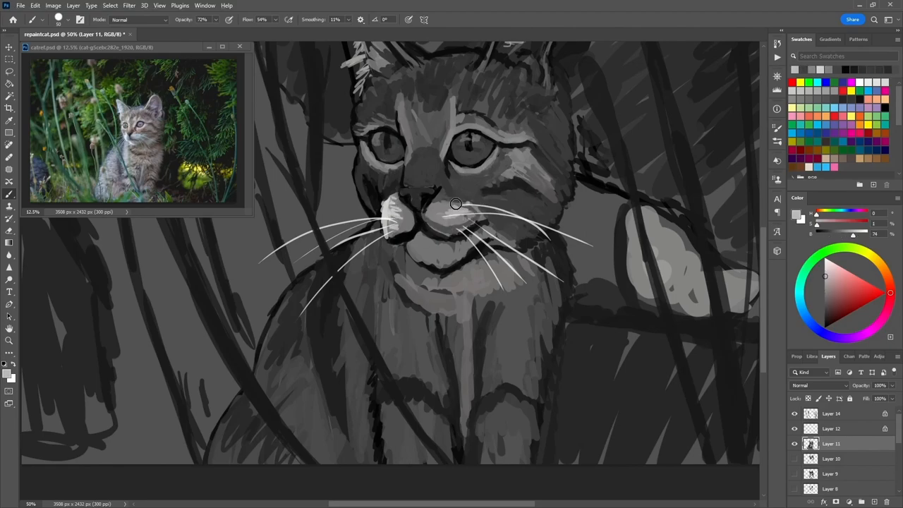
Lighten the muzzle, brighten under the chin and paint a light stripe down the chest.
left_click_drag(456, 203, 530, 299)
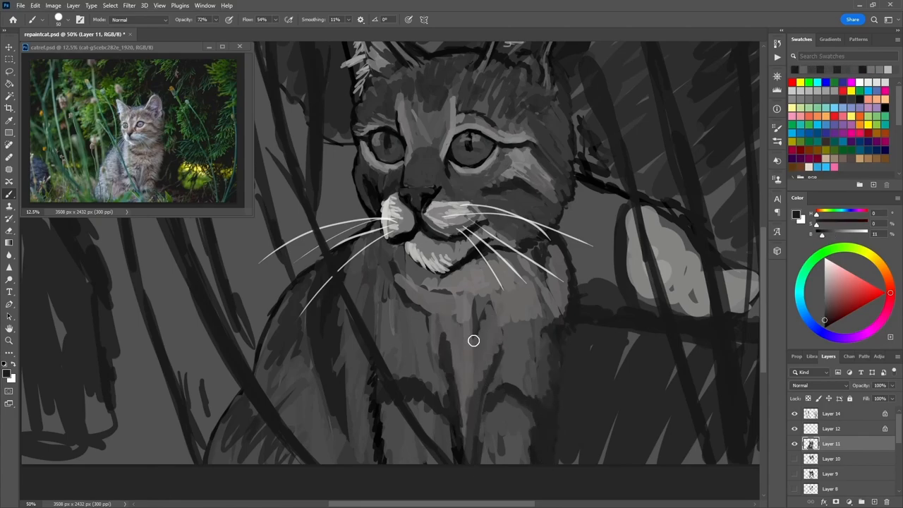
left_click_drag(472, 340, 463, 438)
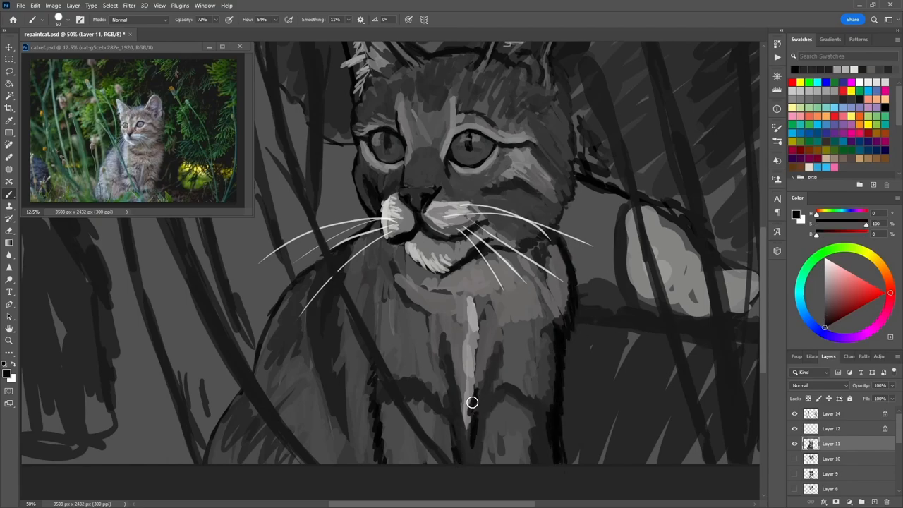
left_click_drag(473, 402, 356, 251)
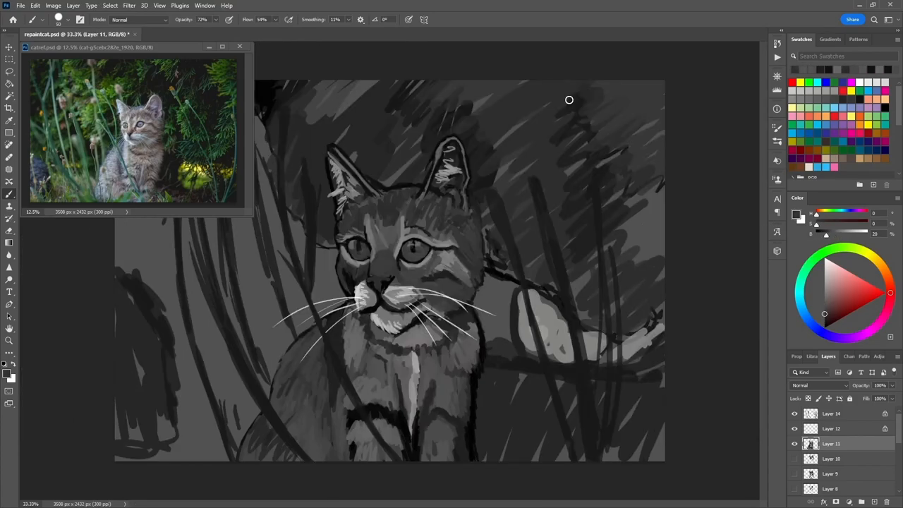
Add fine fur strokes to the forehead, right ear, cheek and right-side whisker area.
left_click_drag(570, 99, 416, 278)
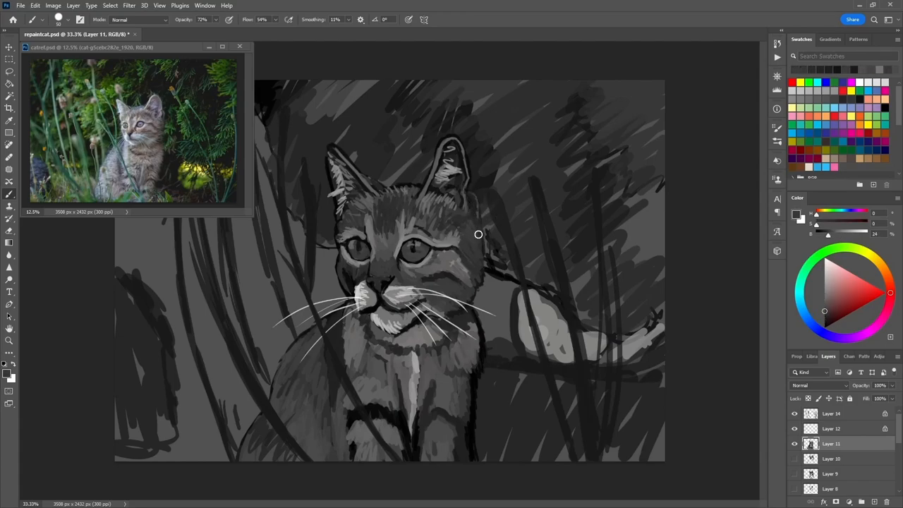
left_click_drag(478, 234, 488, 274)
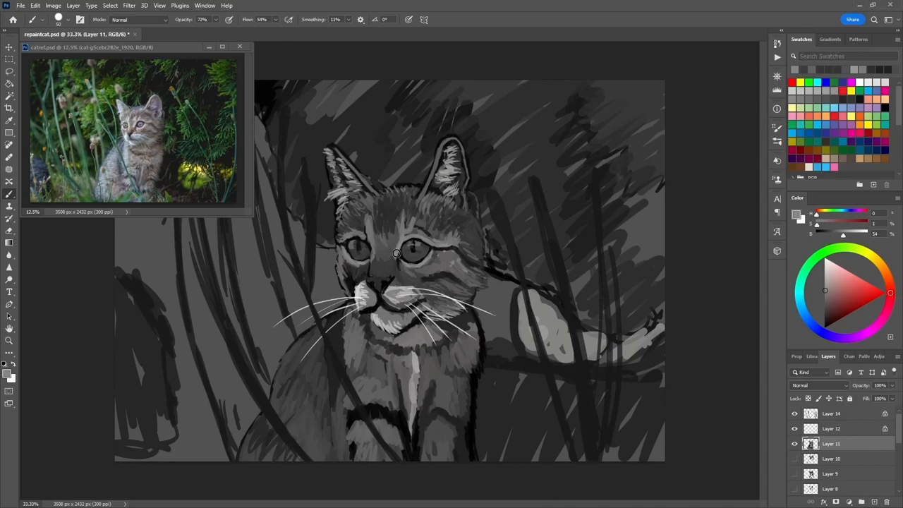
left_click_drag(396, 253, 397, 229)
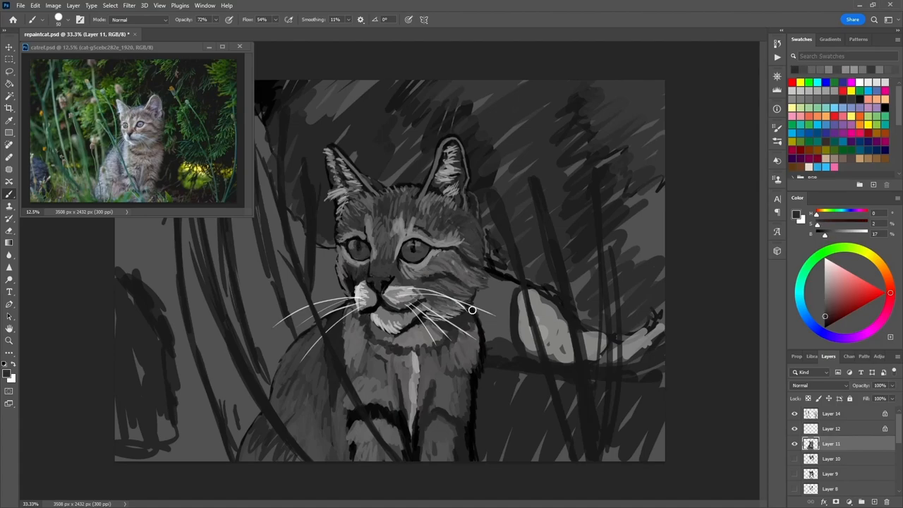
left_click_drag(473, 311, 404, 336)
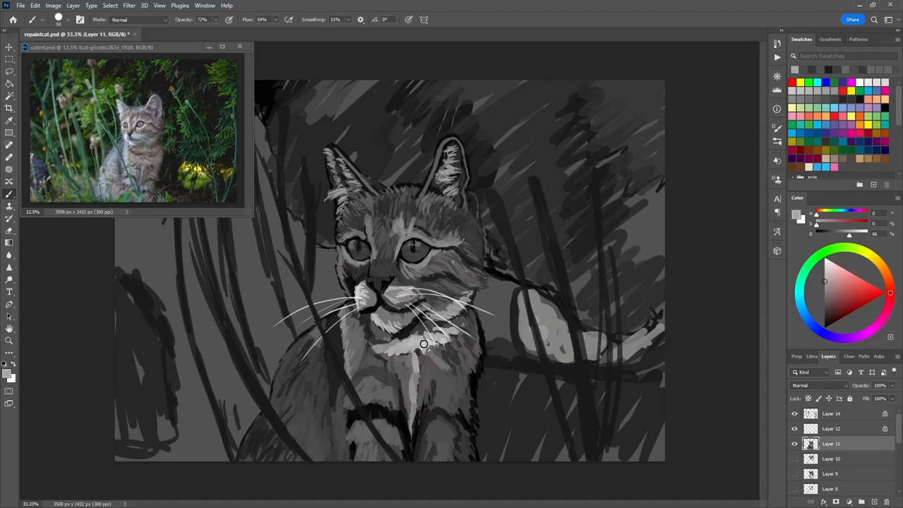
Shade the chest fur and add fur texture across the kitten's body.
left_click_drag(423, 344, 426, 381)
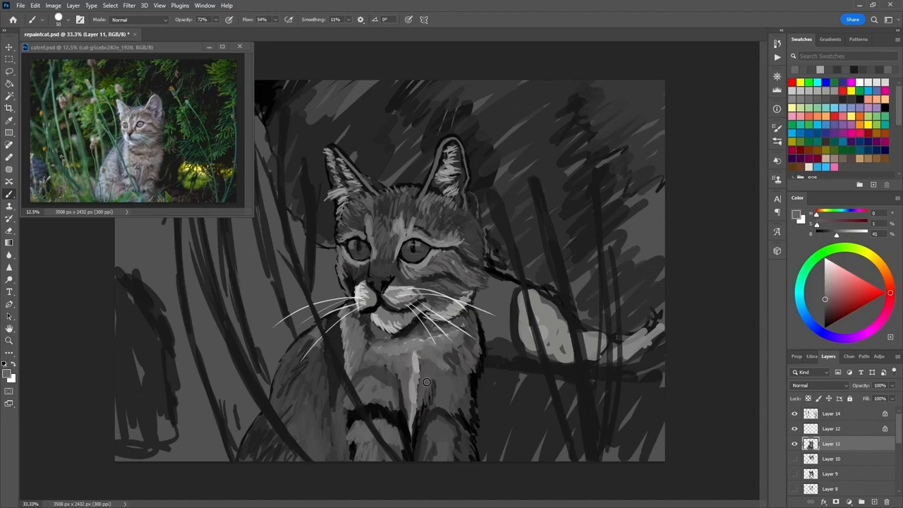
left_click_drag(426, 381, 308, 336)
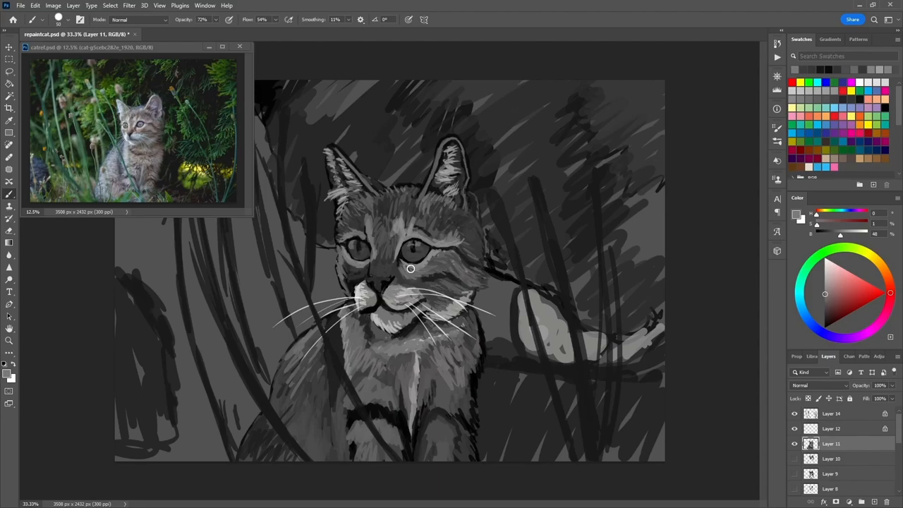
left_click(431, 233)
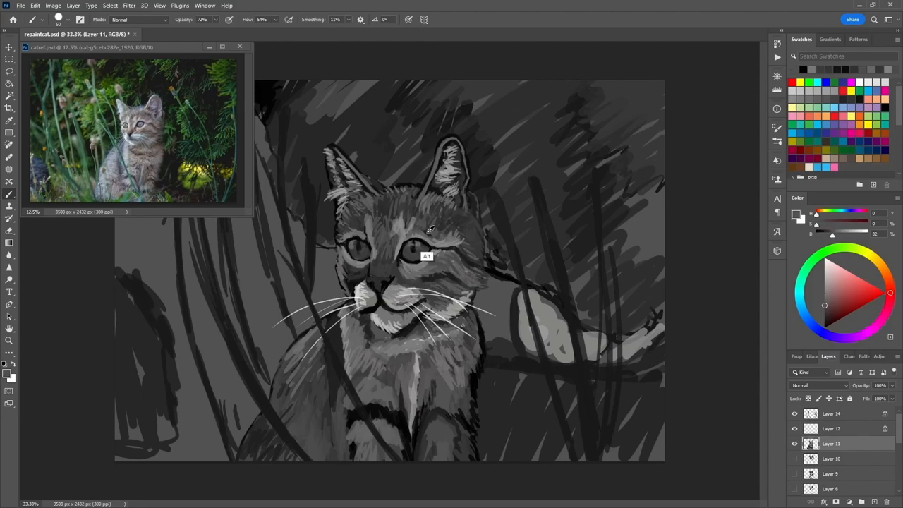